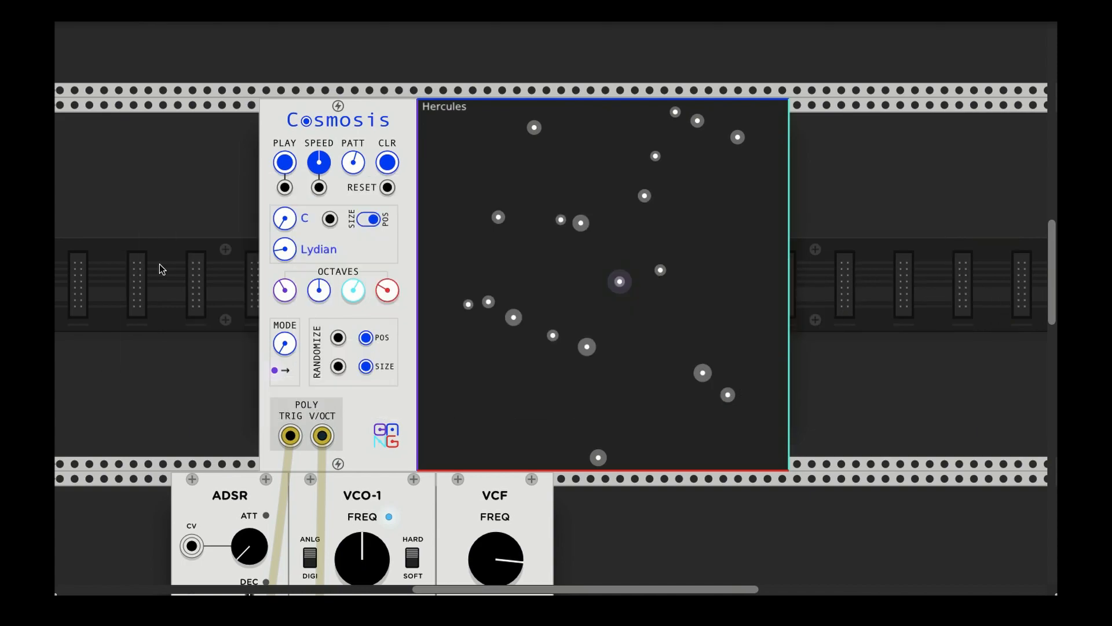
mouse_move(291, 126)
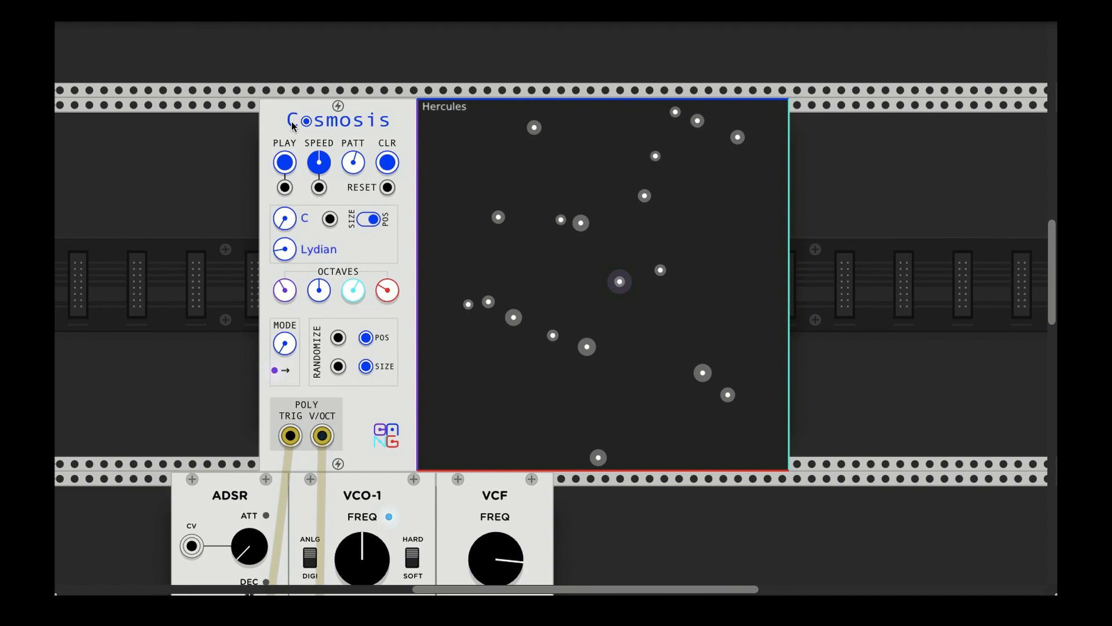
mouse_move(271, 125)
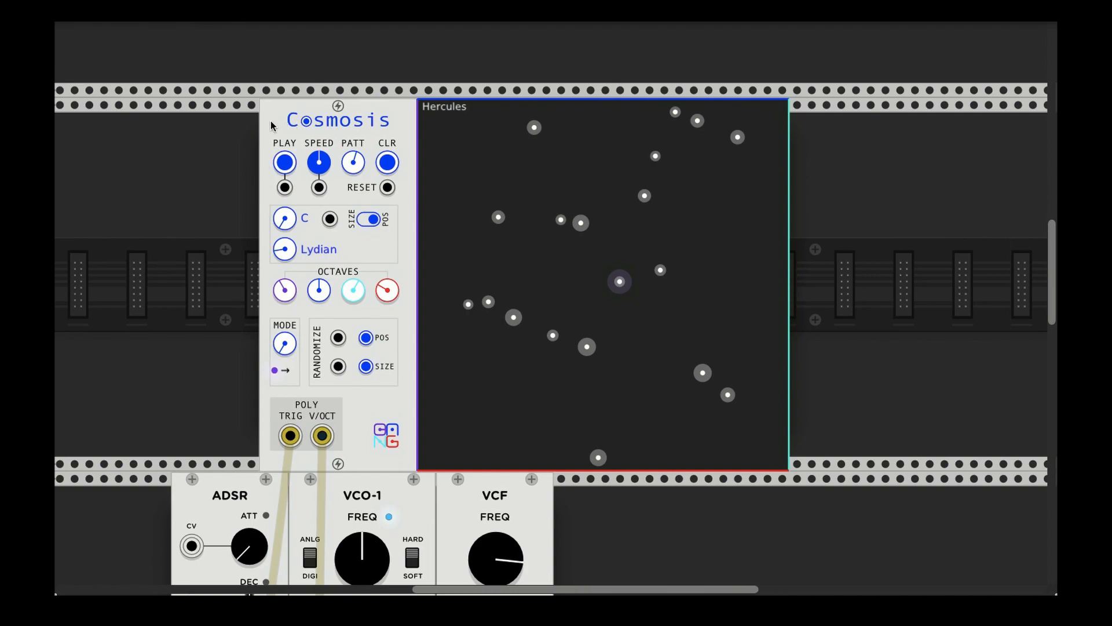
mouse_move(219, 130)
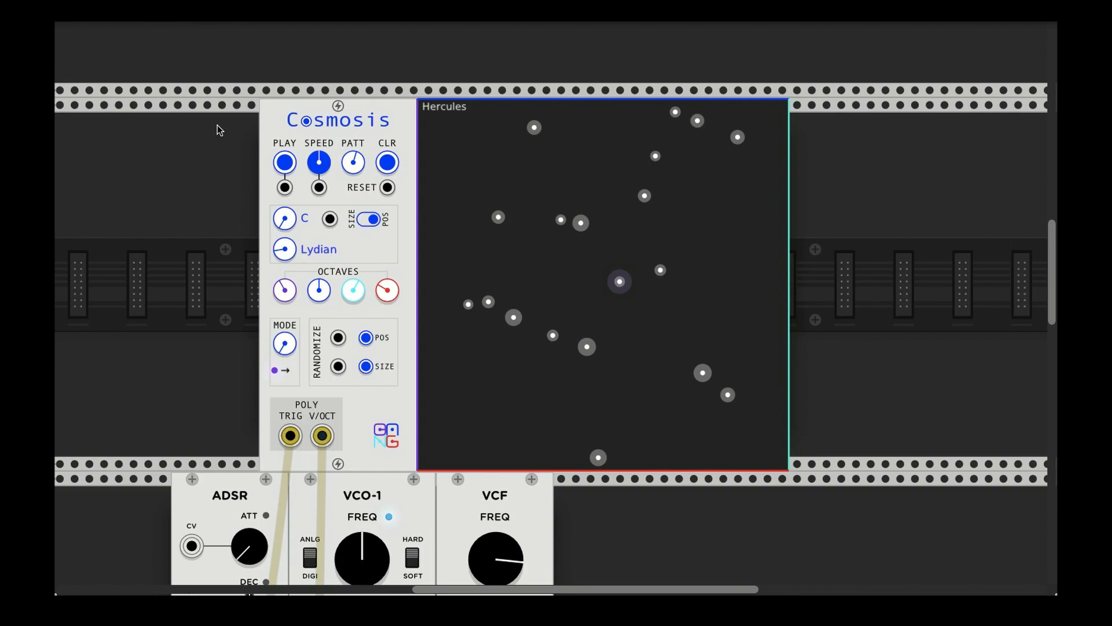
mouse_move(276, 126)
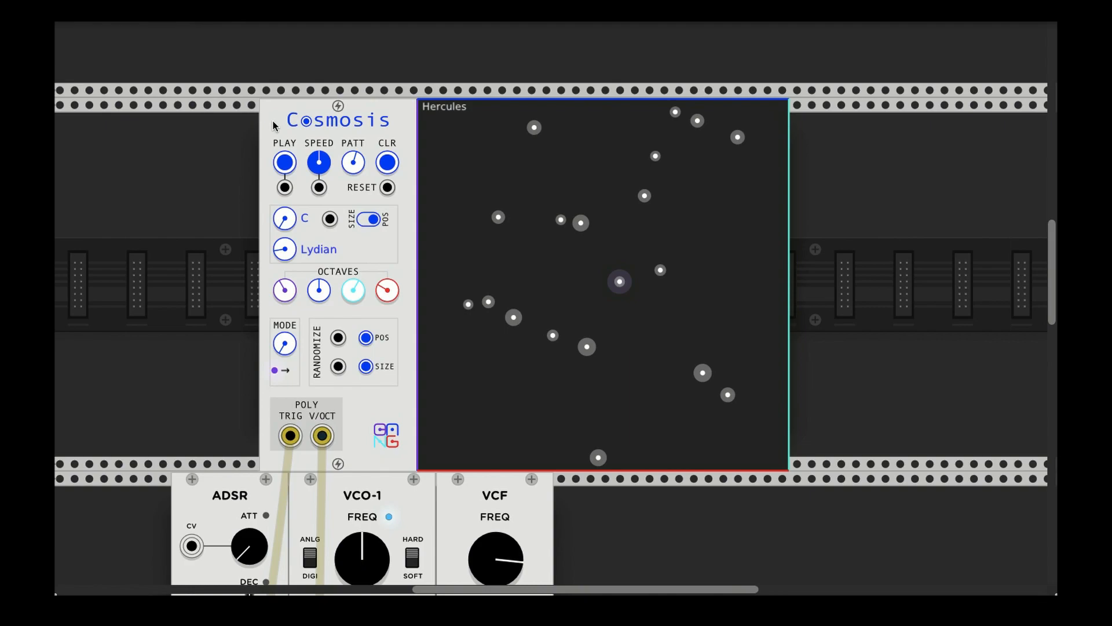
mouse_move(245, 139)
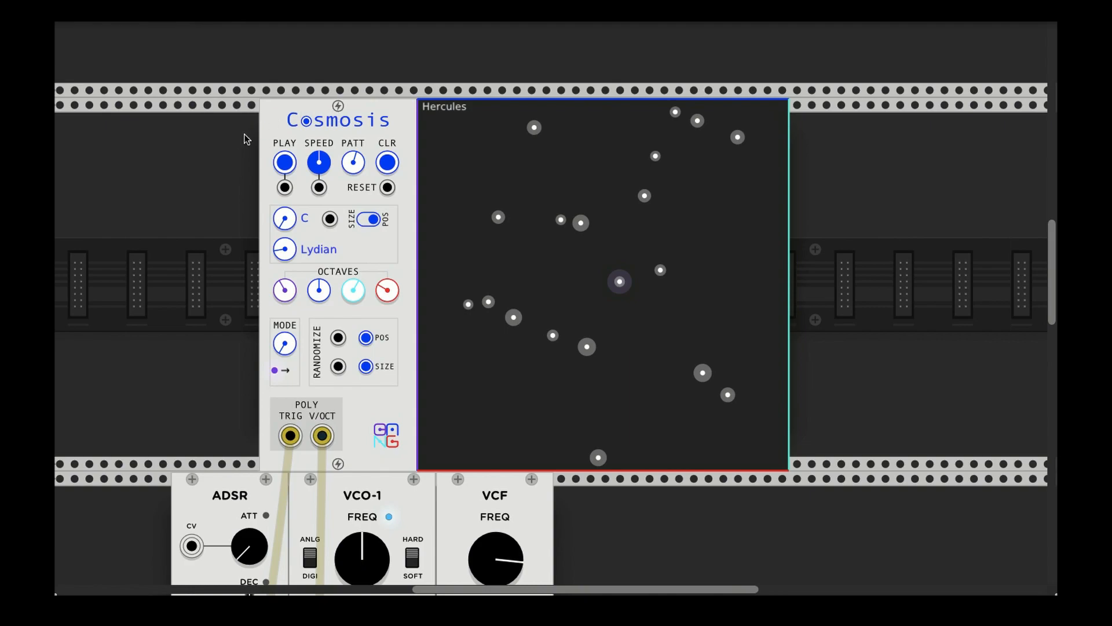
mouse_move(241, 148)
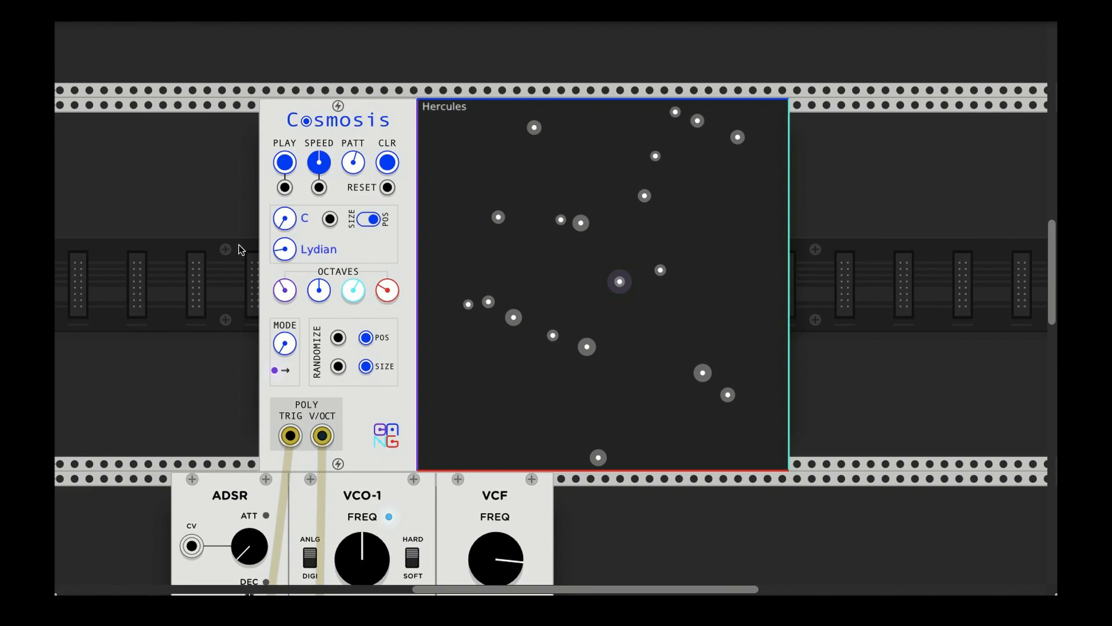
Close the Cosmosis options unchanged, toggle playback on and off, and check the loaded pattern
scroll(down, 3)
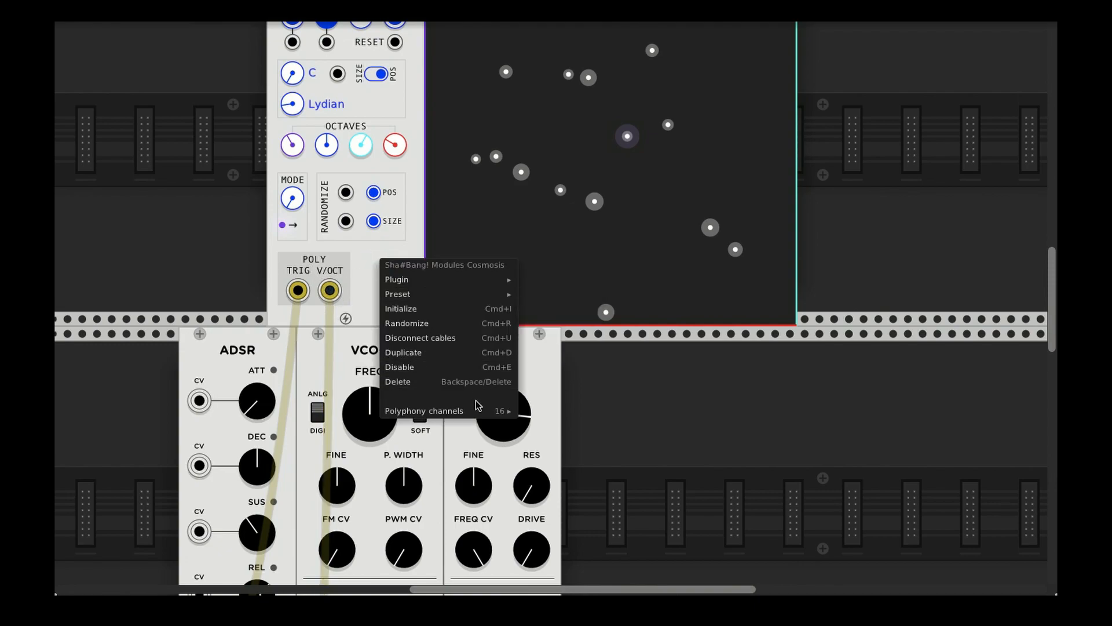
click(424, 410)
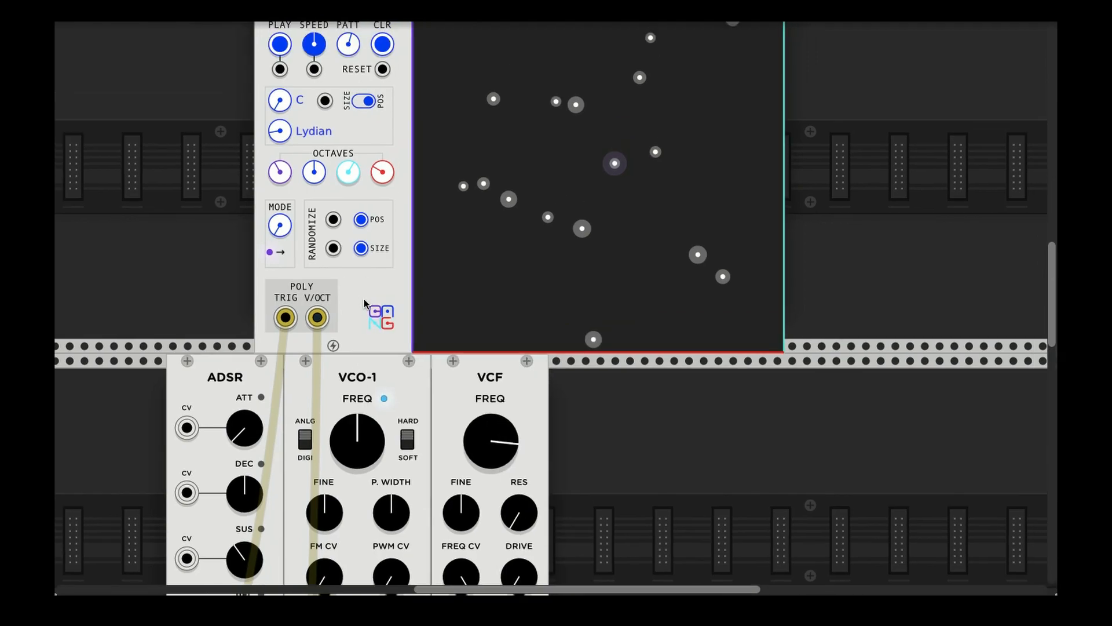
scroll(down, 3)
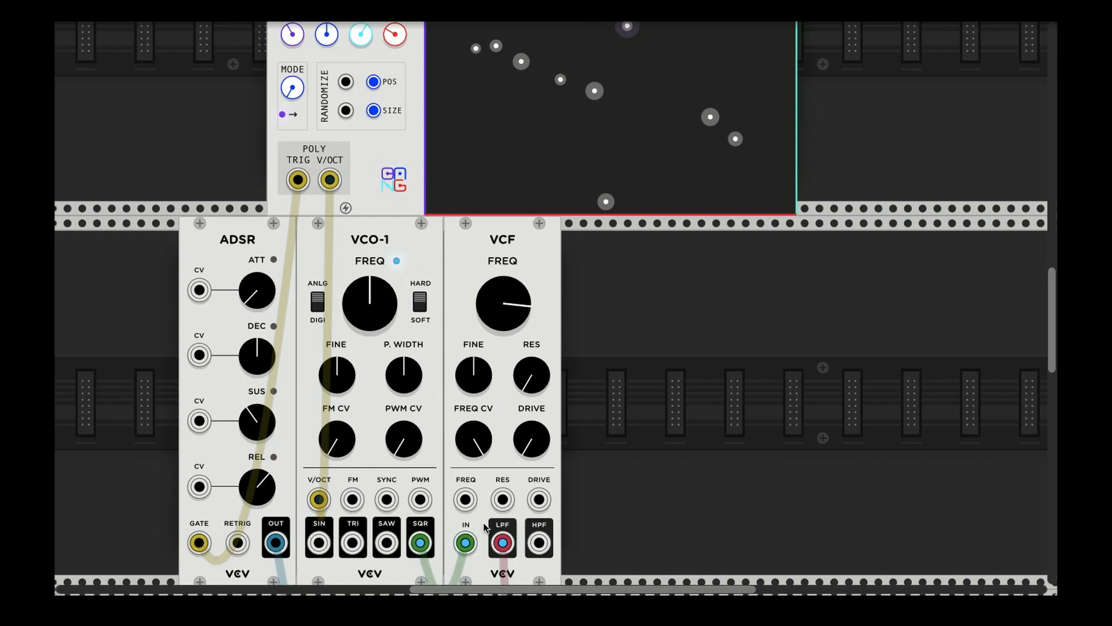
mouse_move(468, 297)
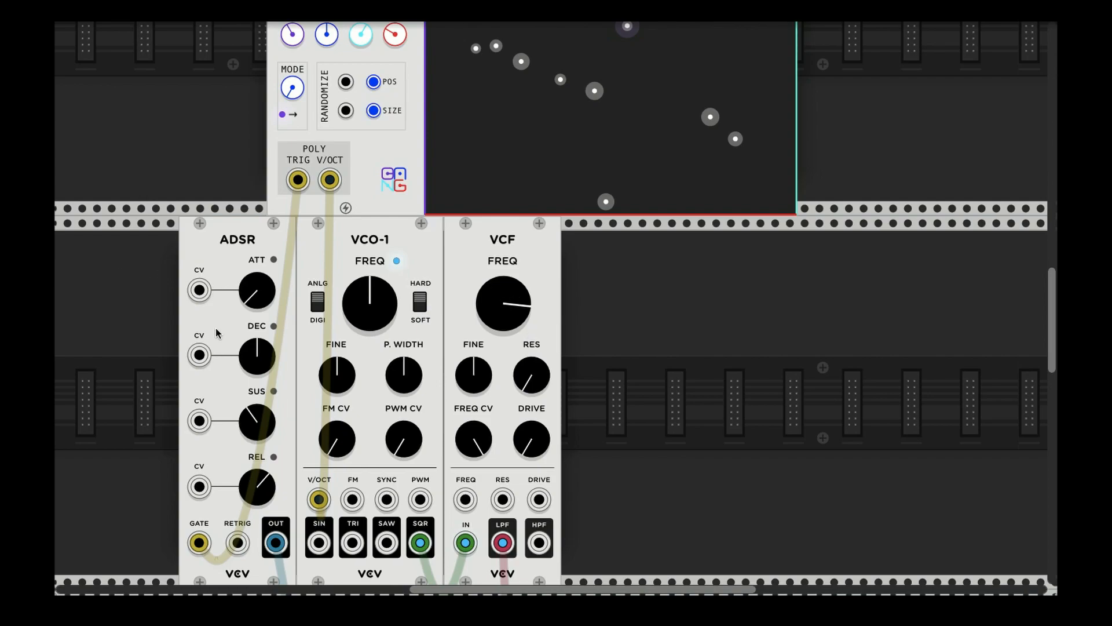
scroll(down, 3)
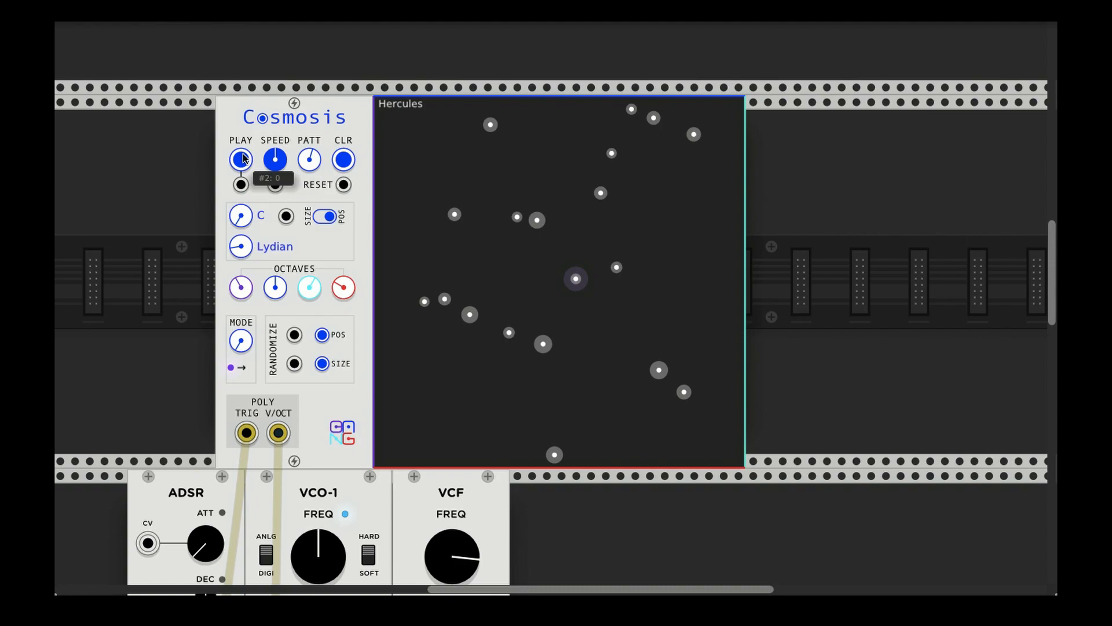
click(241, 159)
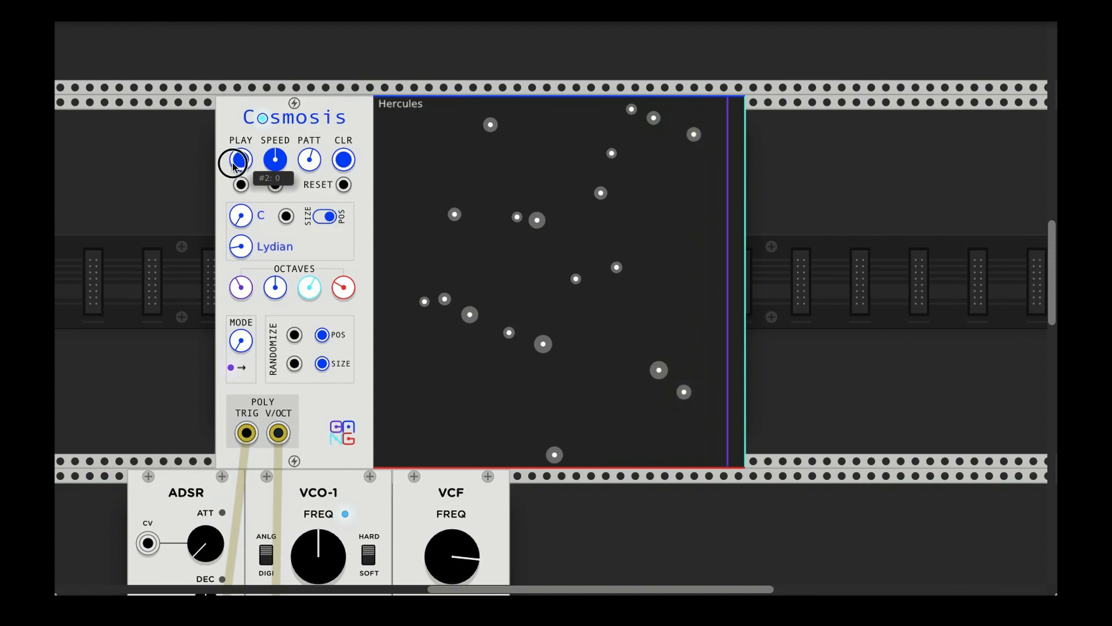
click(240, 160)
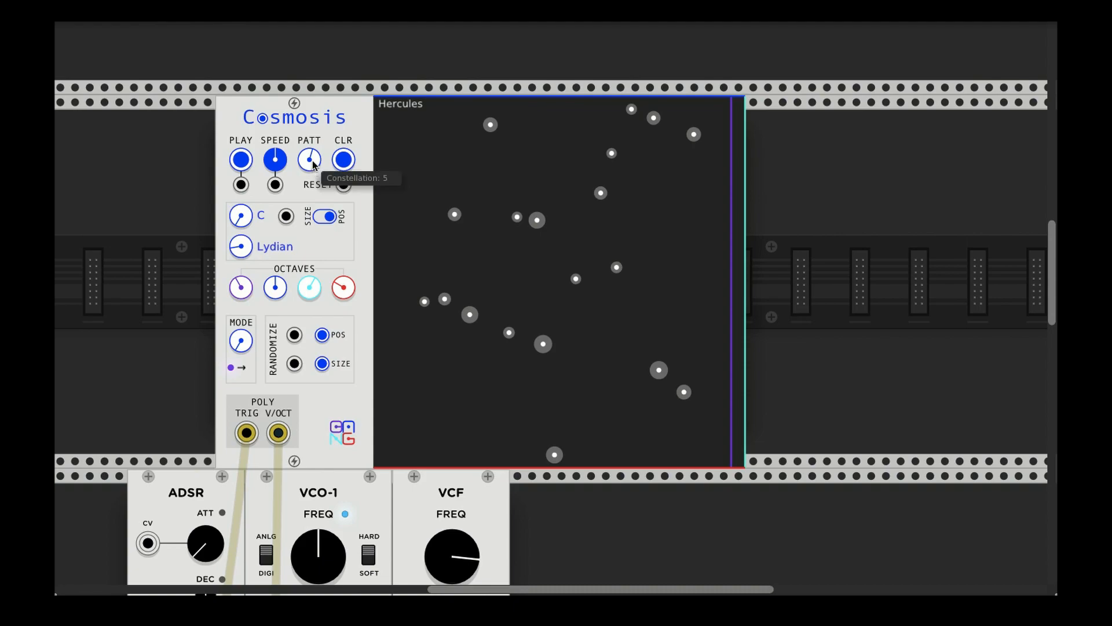
click(308, 159)
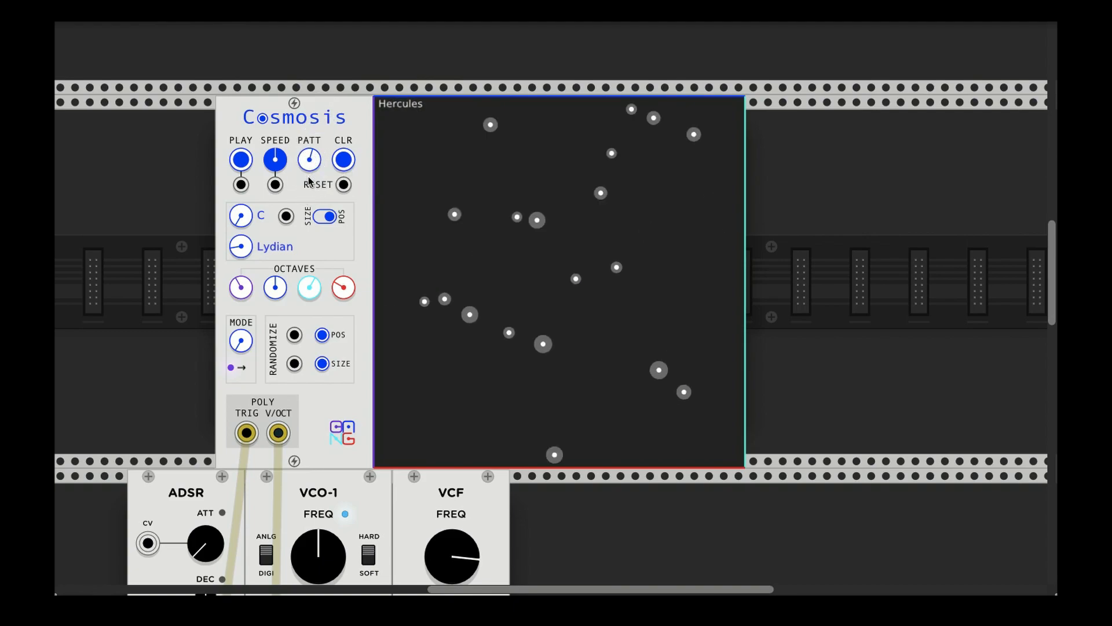
Clear the star field, place three stars by hand, then reload the Hercules constellation
click(343, 159)
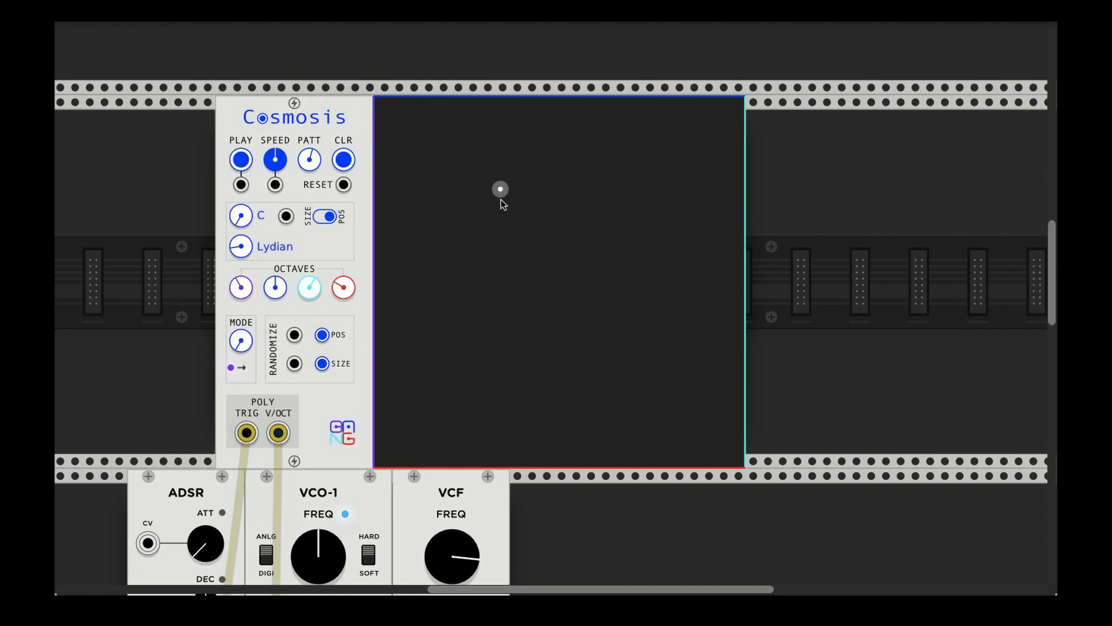
click(611, 177)
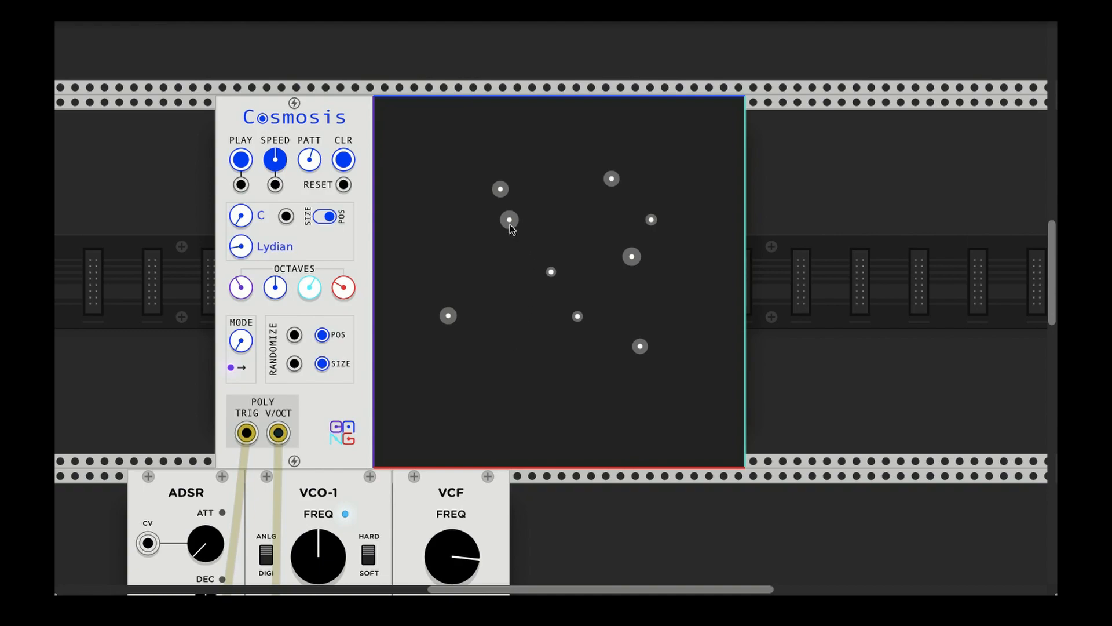
drag(509, 219, 440, 372)
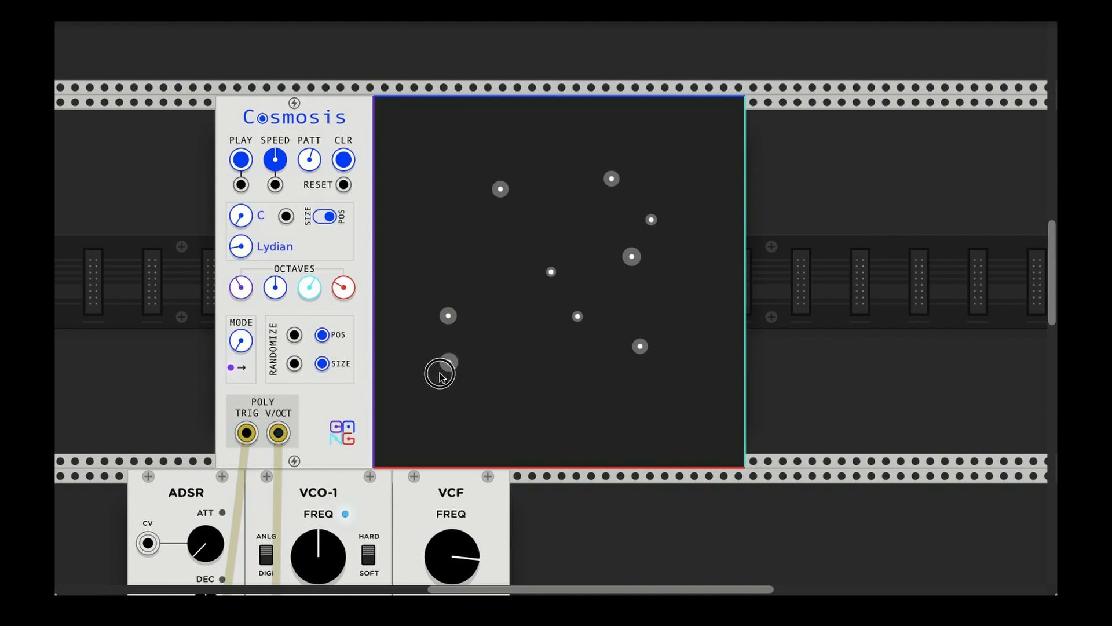
drag(447, 372, 453, 231)
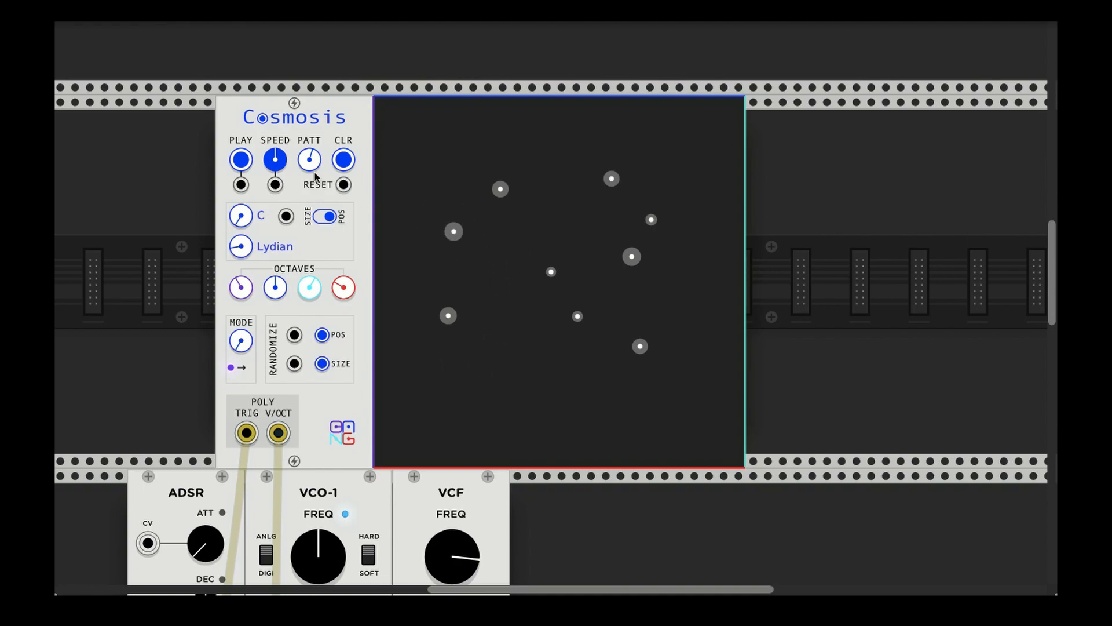
click(308, 159)
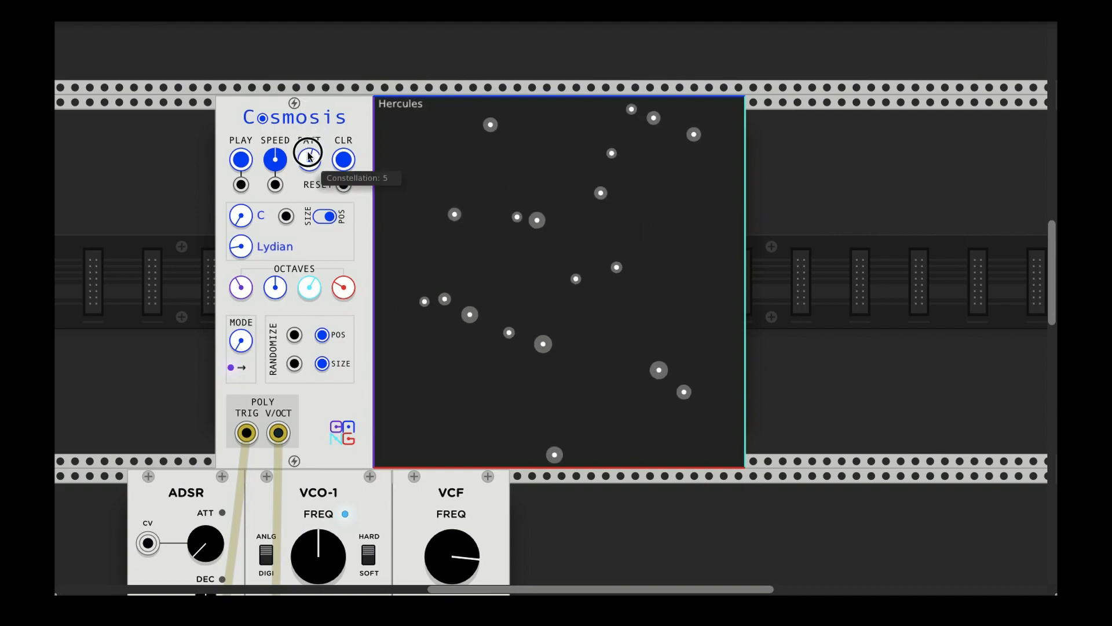
mouse_move(469, 267)
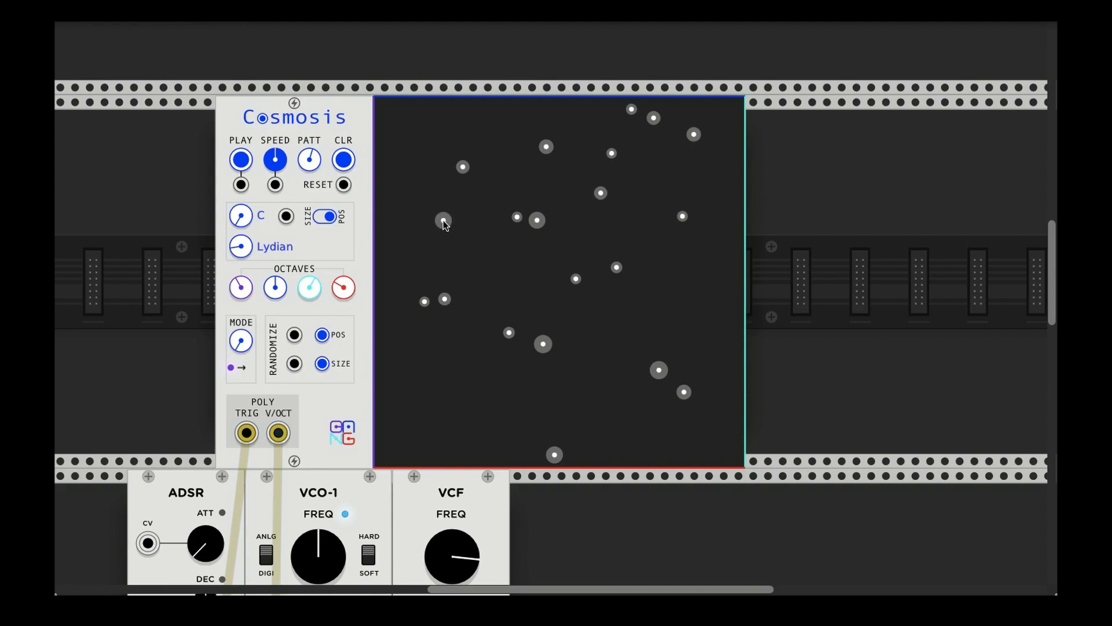
mouse_move(347, 201)
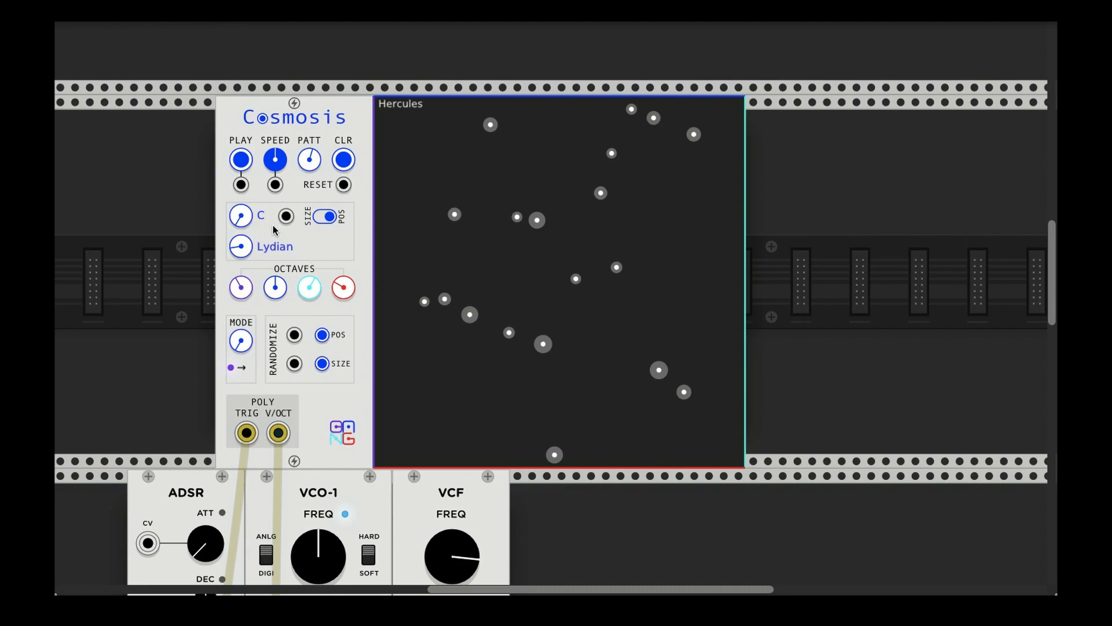
mouse_move(241, 215)
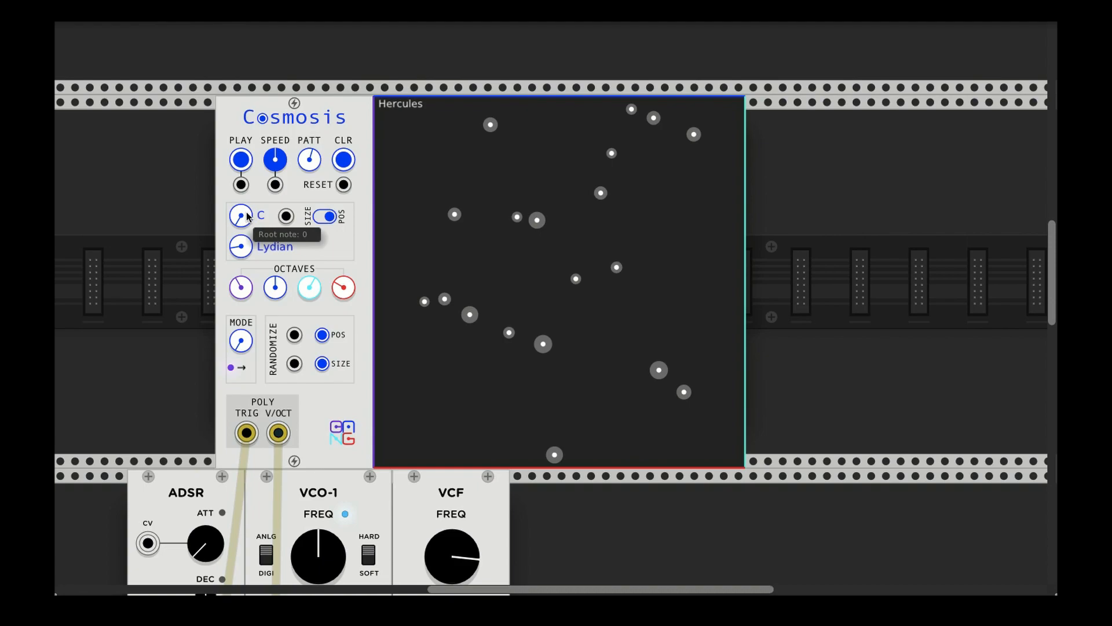
mouse_move(308, 229)
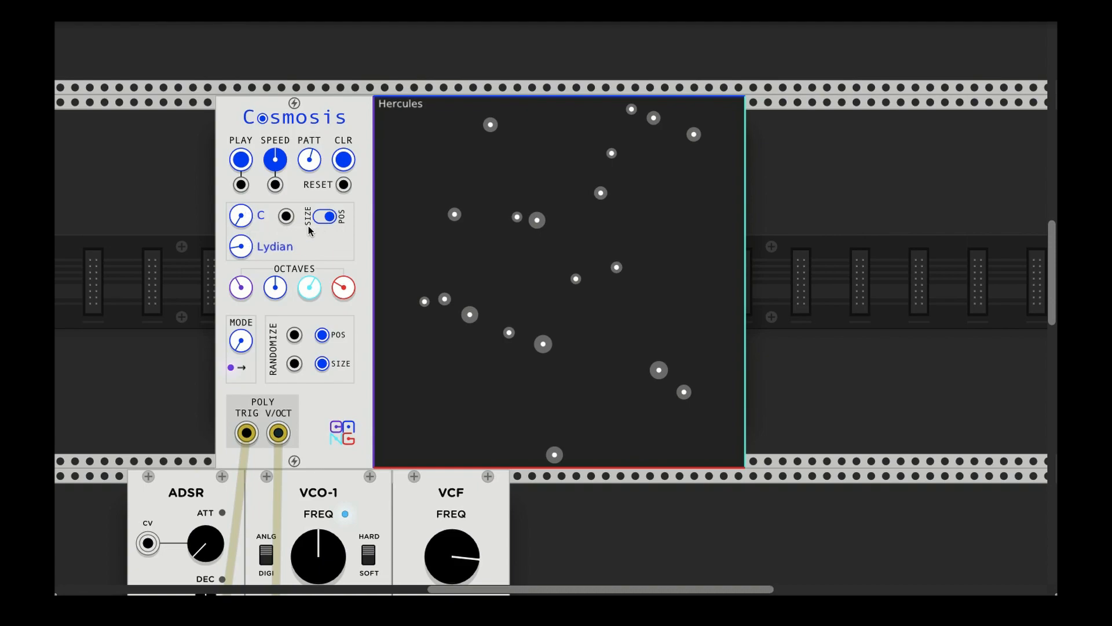
mouse_move(240, 215)
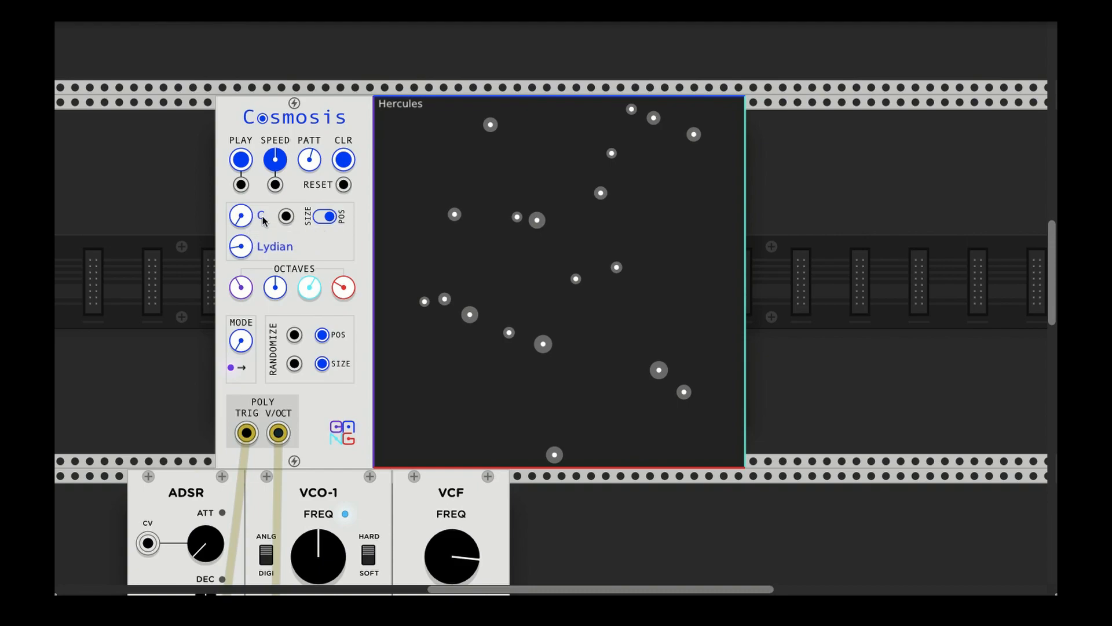
mouse_move(241, 246)
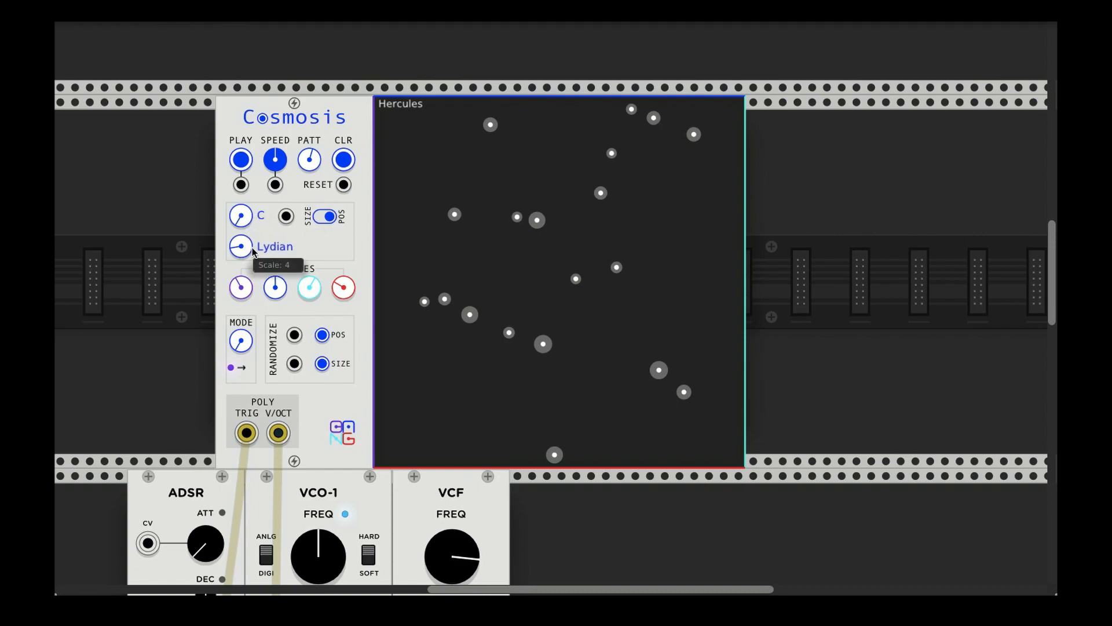
mouse_move(295, 232)
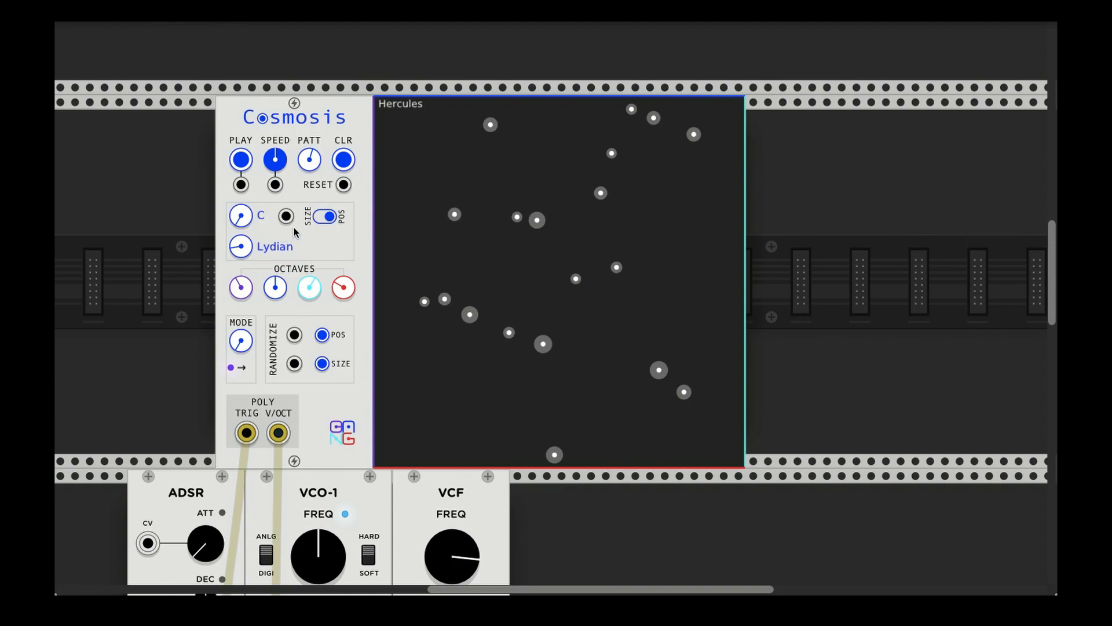
mouse_move(296, 227)
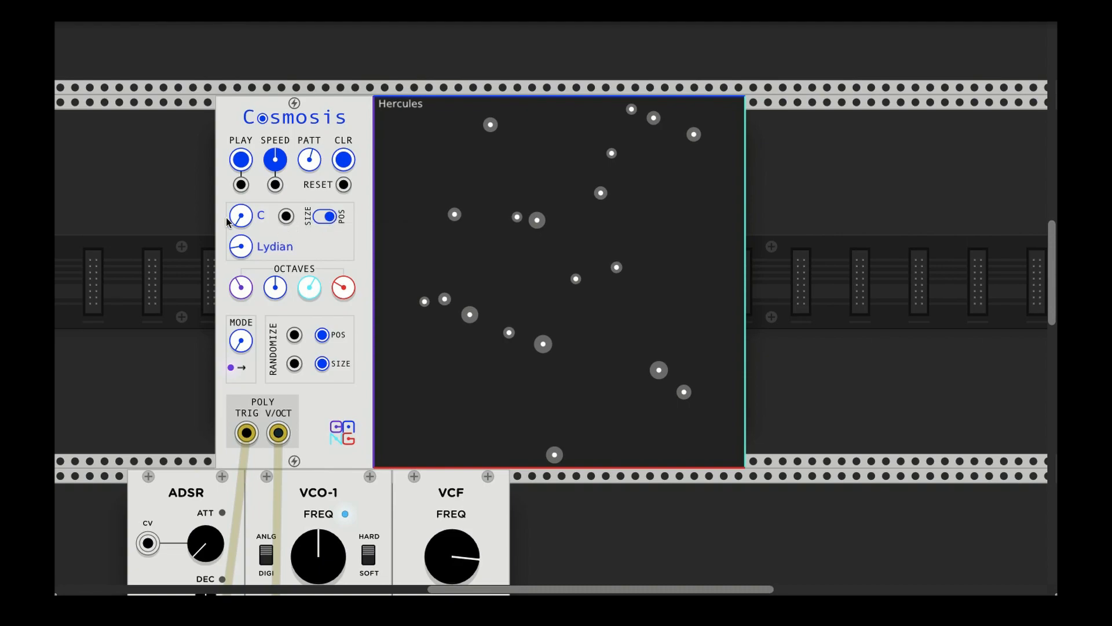
mouse_move(353, 254)
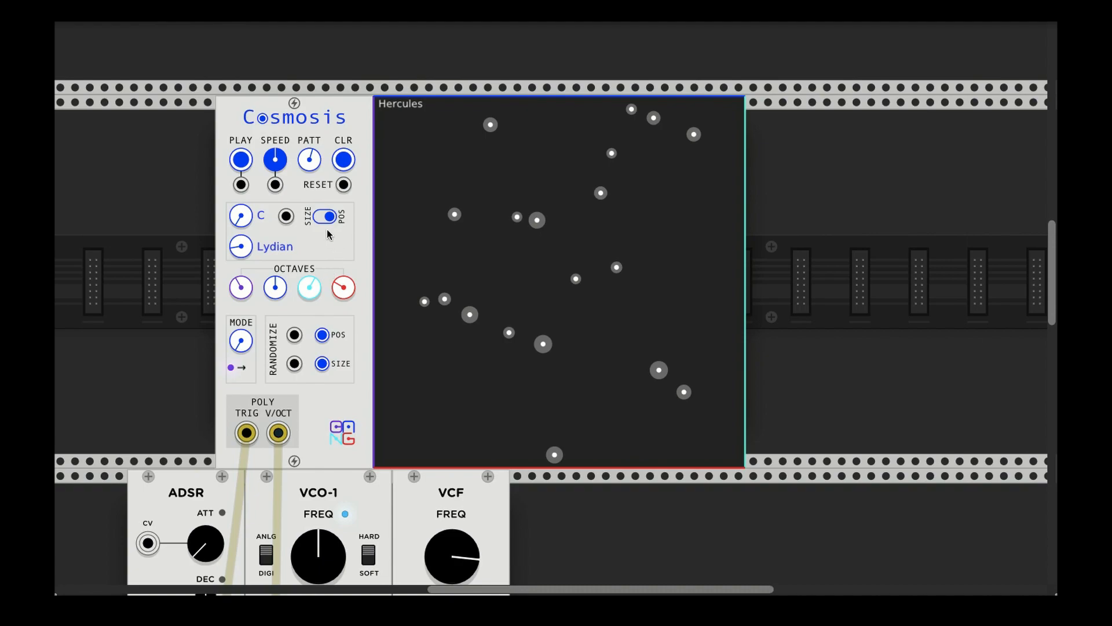
mouse_move(340, 221)
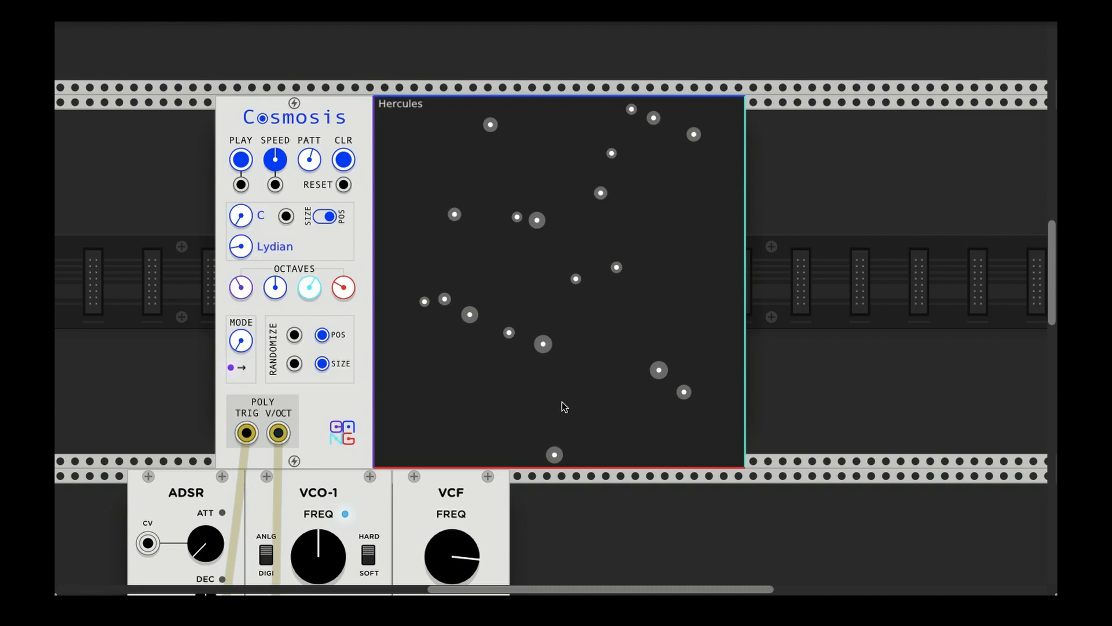
mouse_move(554, 128)
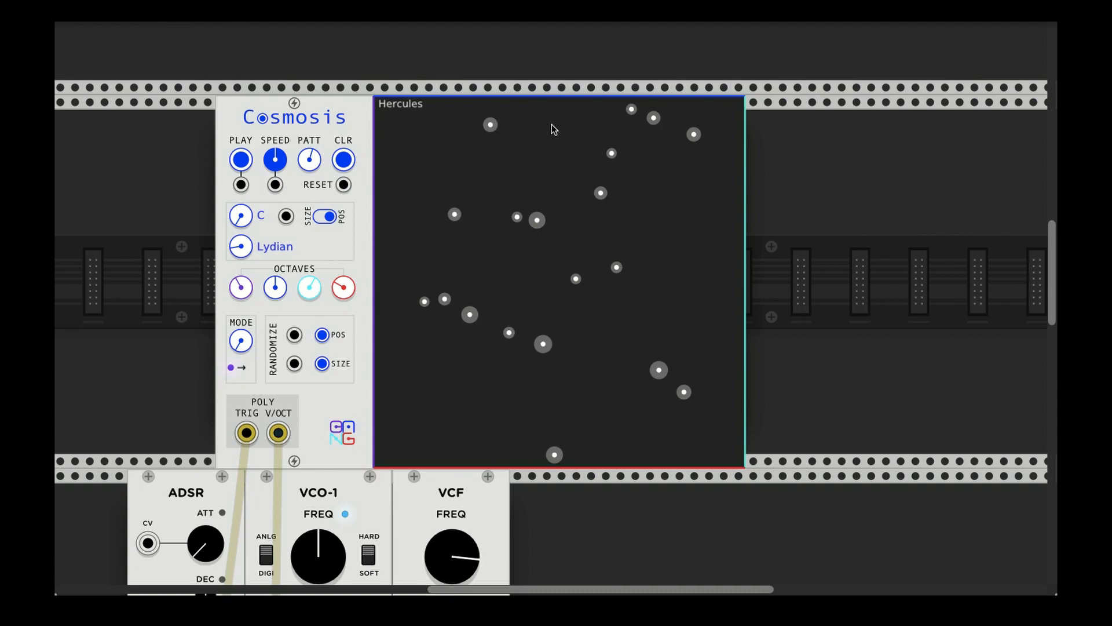
mouse_move(546, 132)
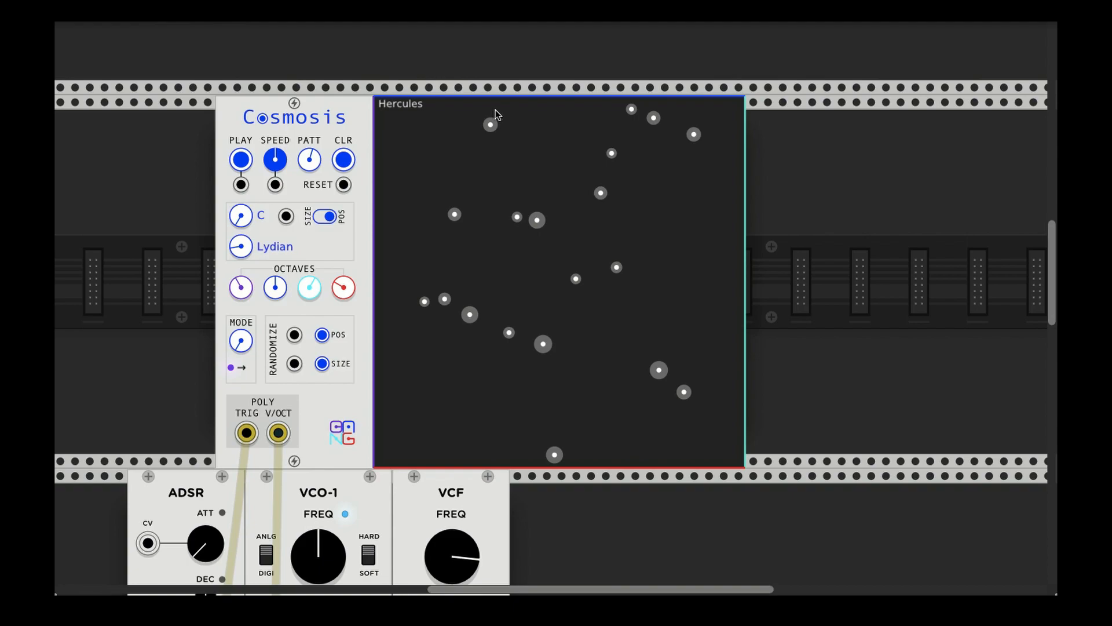
mouse_move(215, 162)
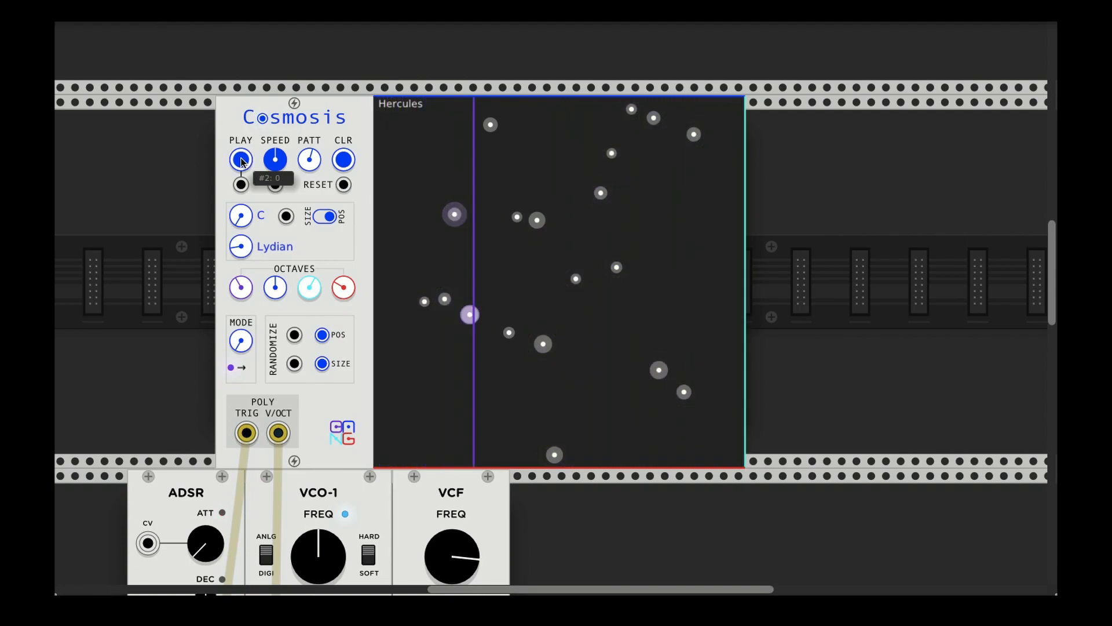
Start playback and switch pitch derivation between star size and position
click(241, 160)
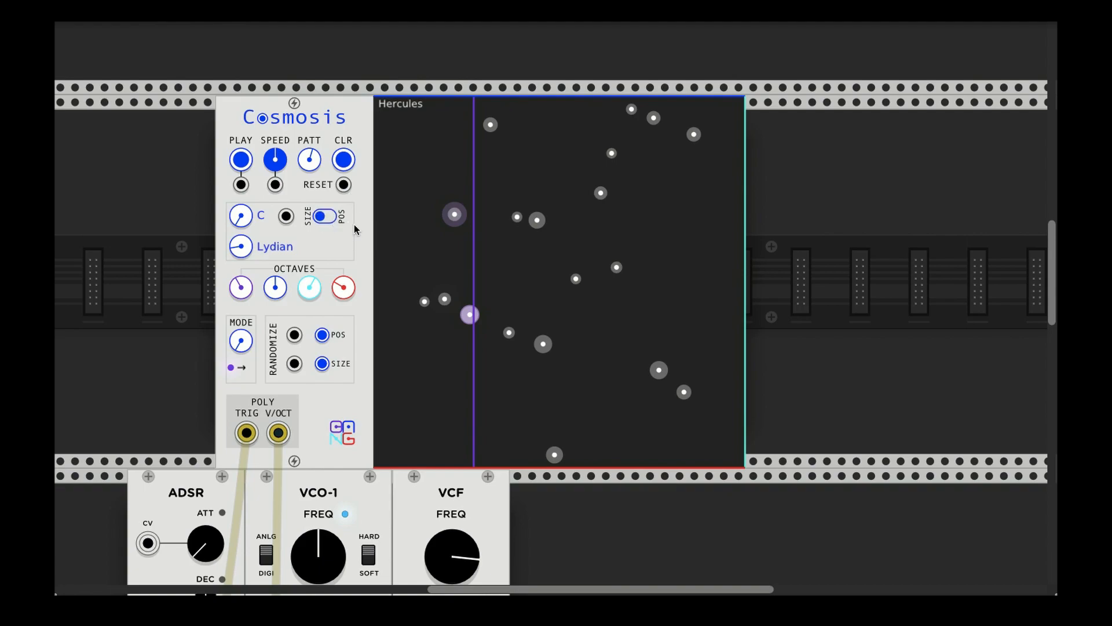
mouse_move(535, 219)
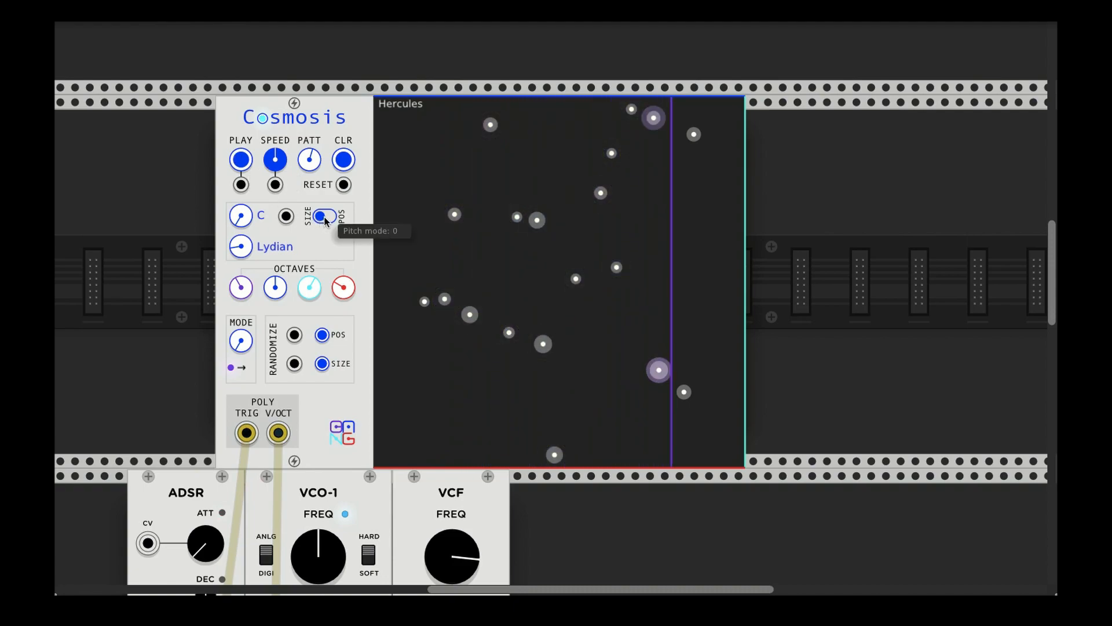
click(323, 215)
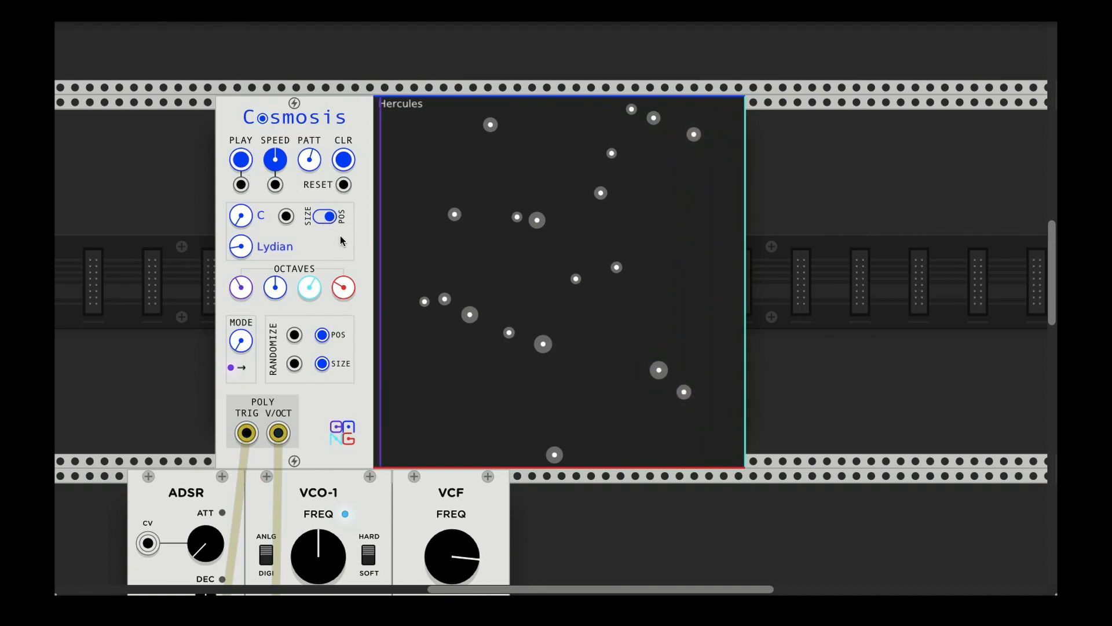
mouse_move(327, 215)
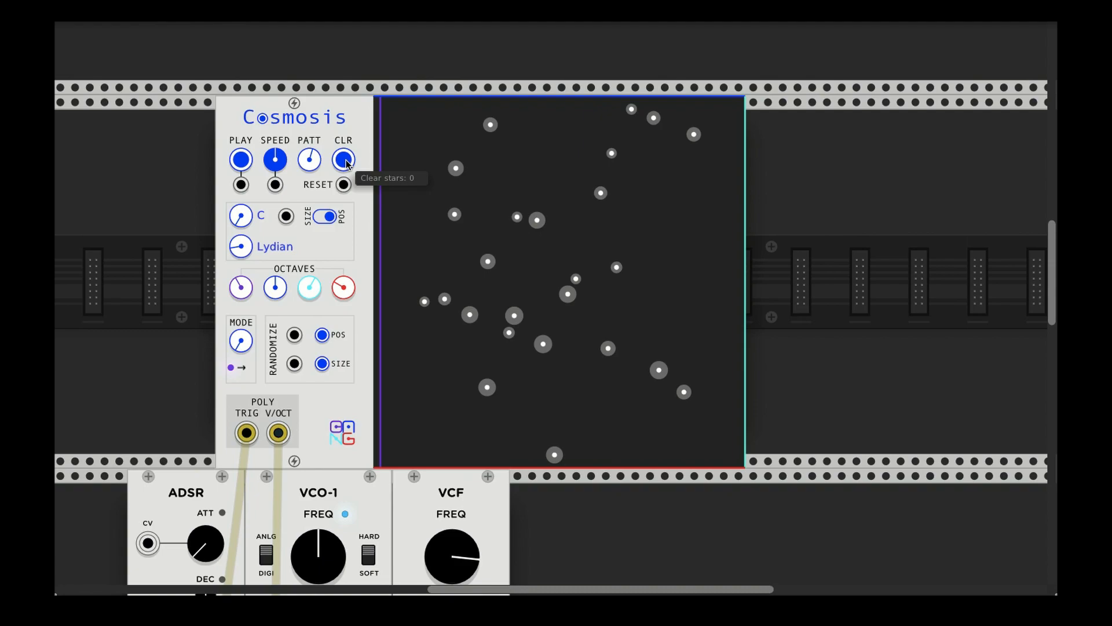
Clear the field, place two stars, step through the next preset constellation and back to Hercules
click(343, 158)
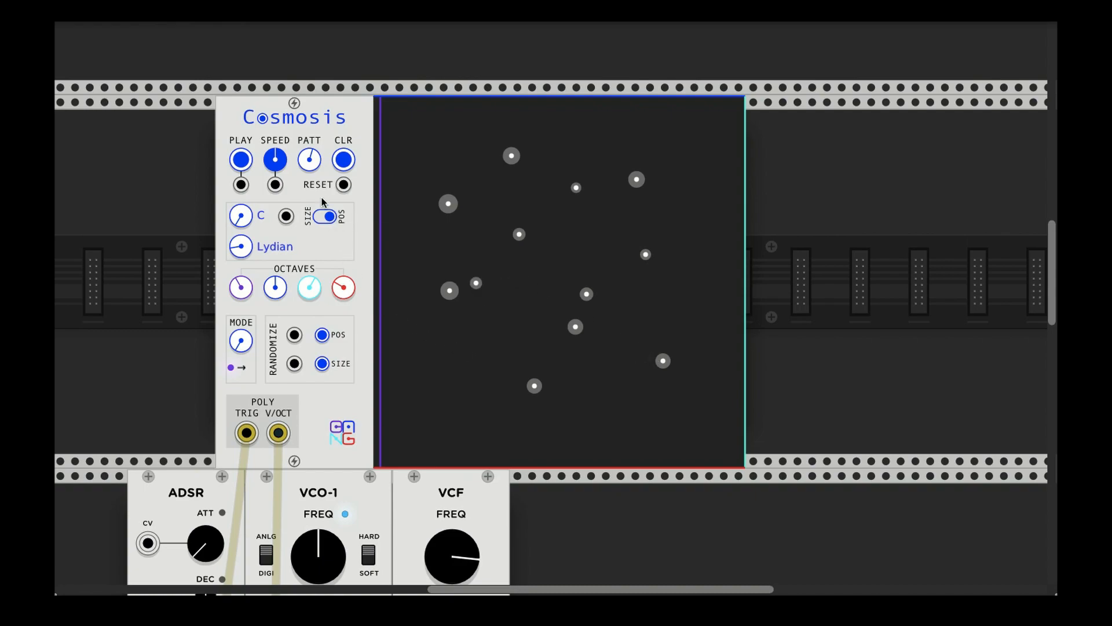
click(455, 402)
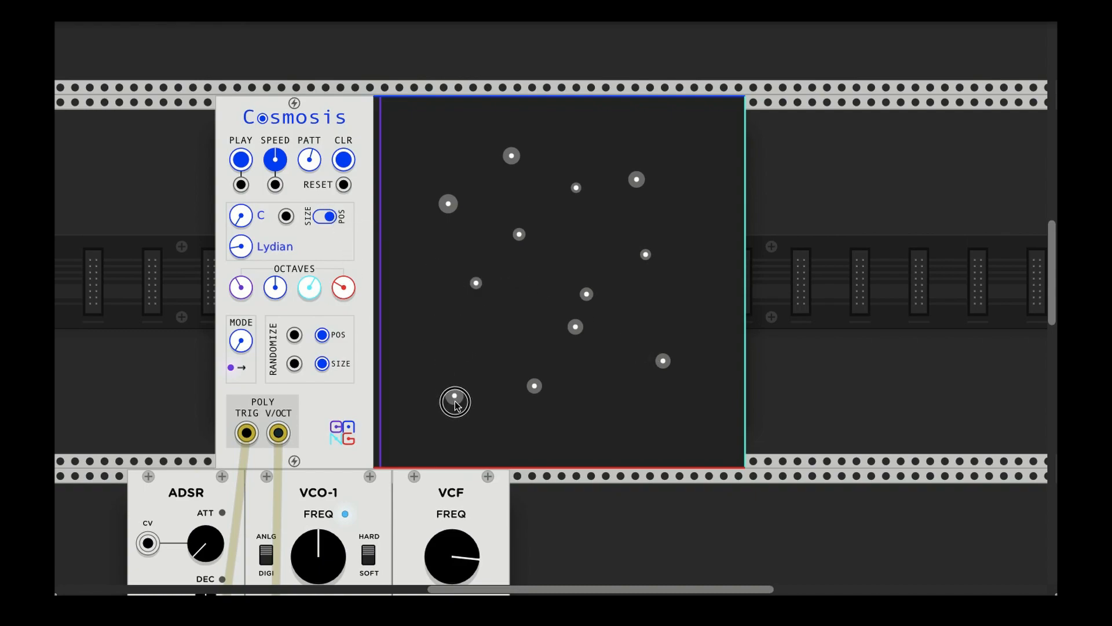
click(327, 216)
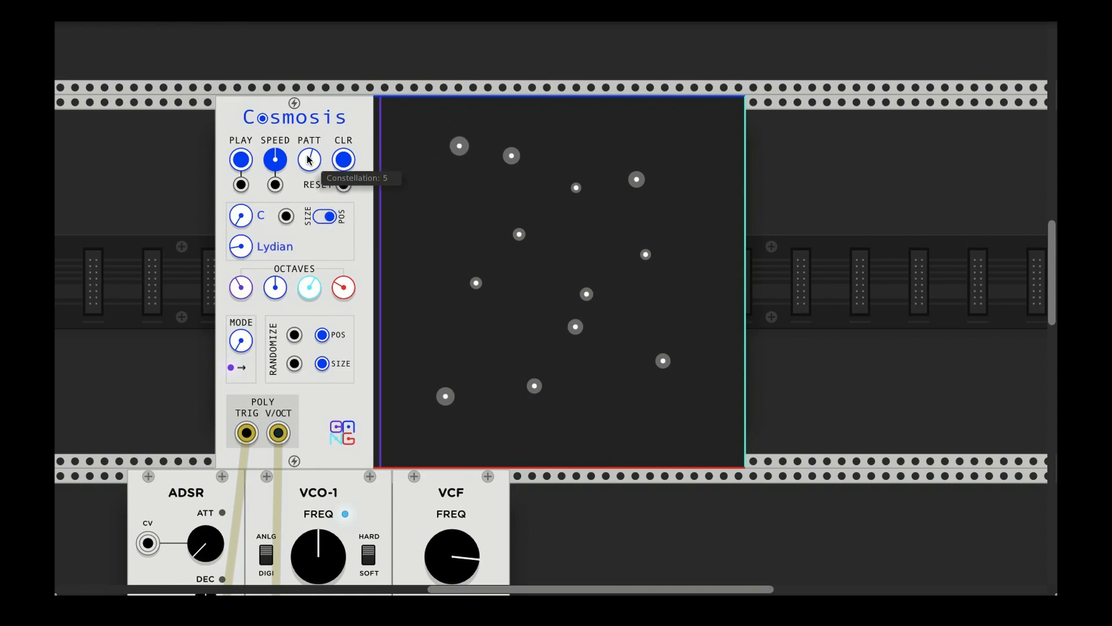
click(308, 158)
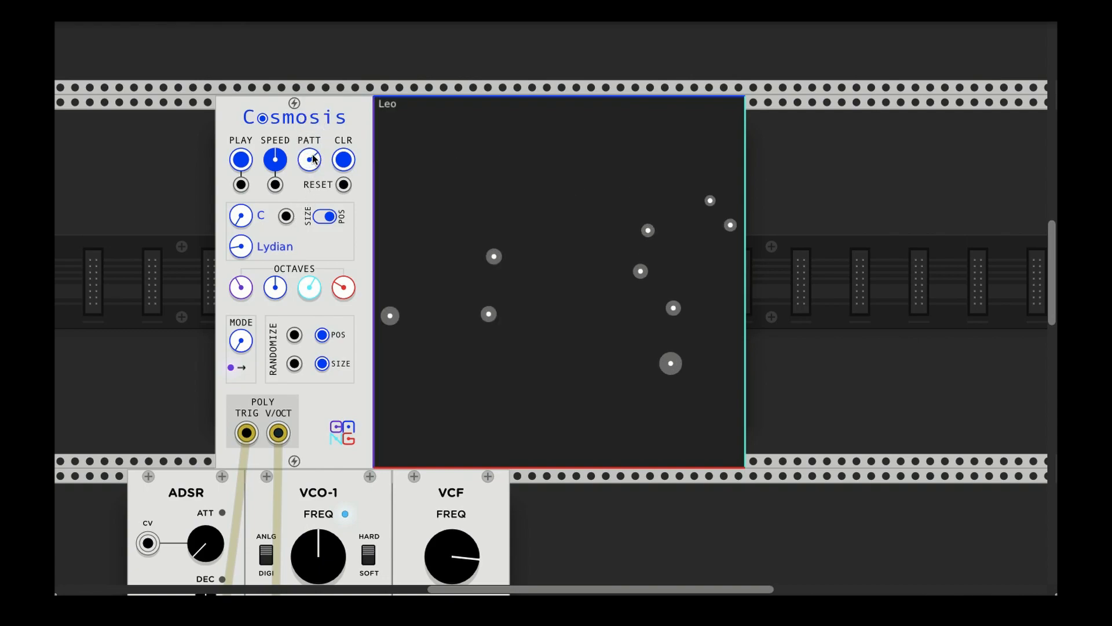
click(309, 159)
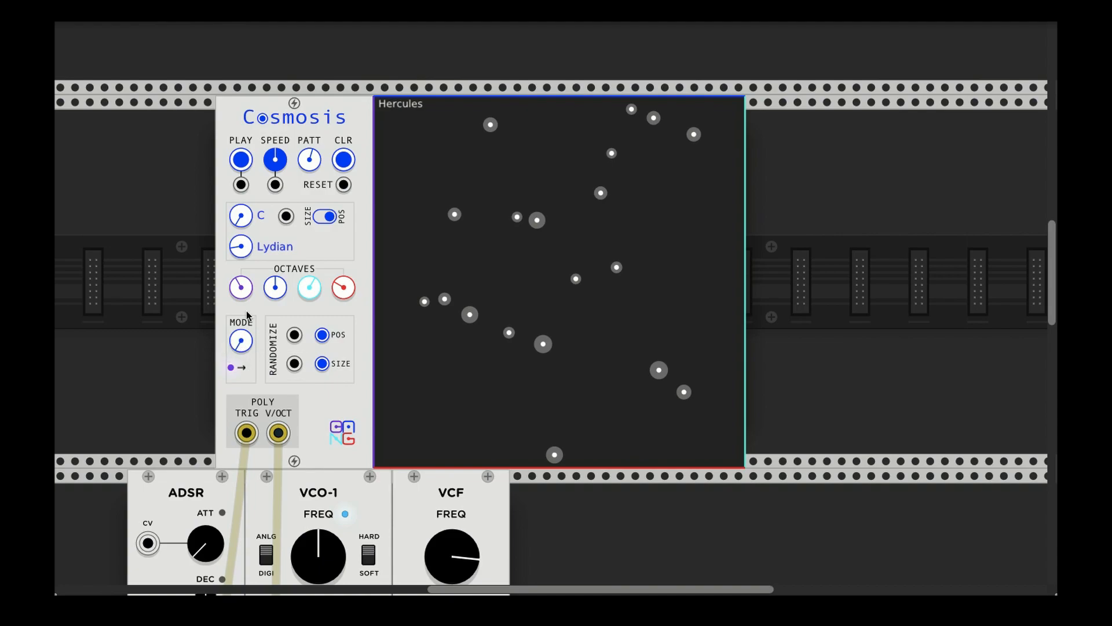
mouse_move(240, 340)
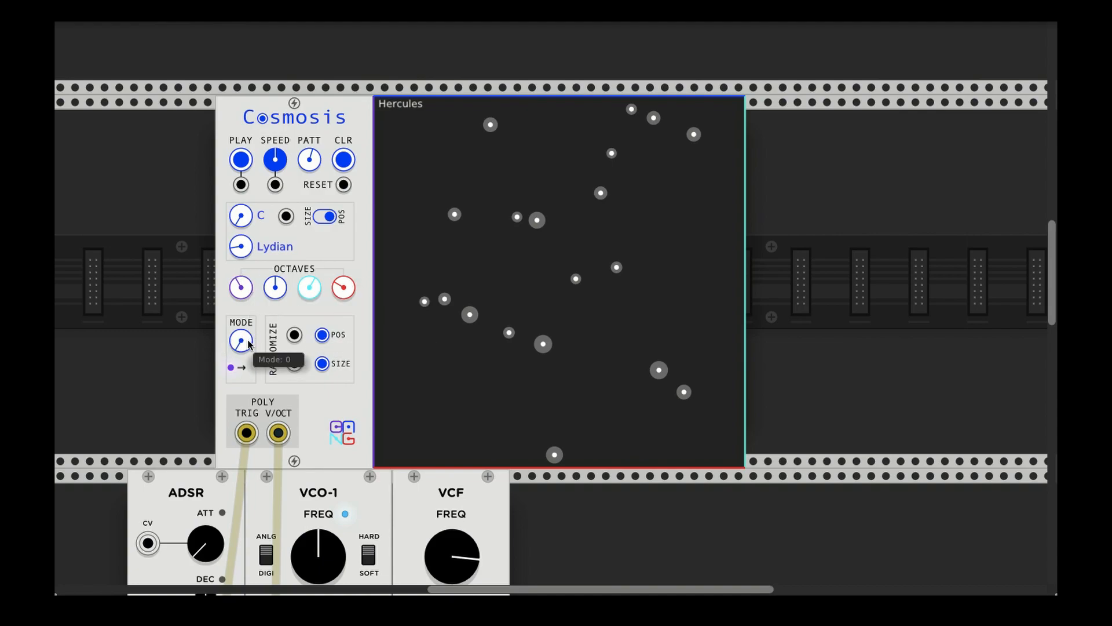
mouse_move(436, 230)
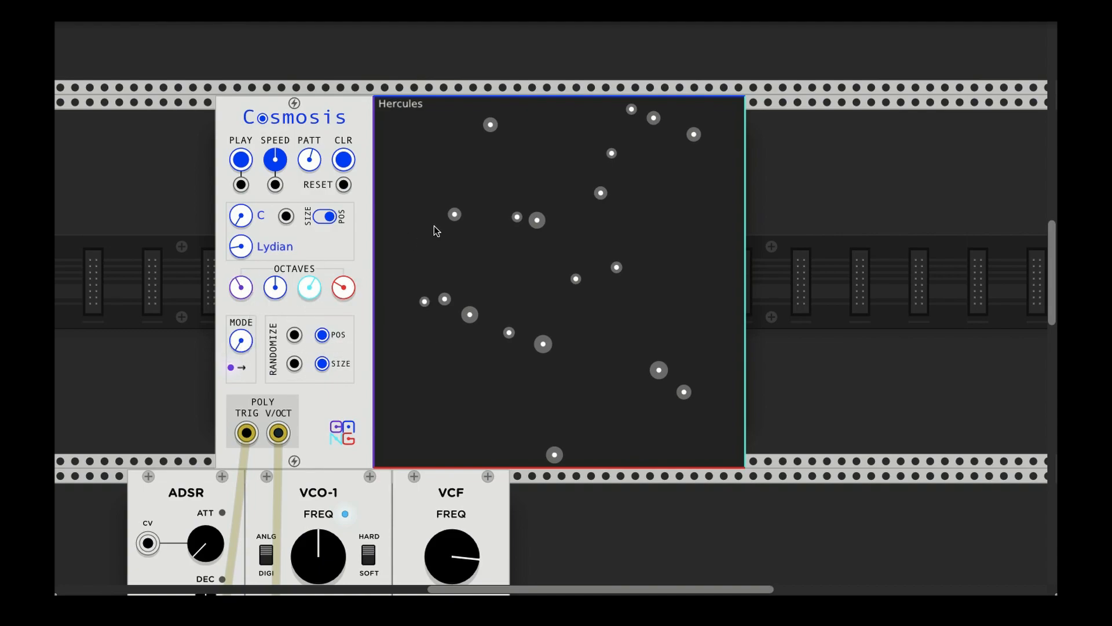
mouse_move(375, 234)
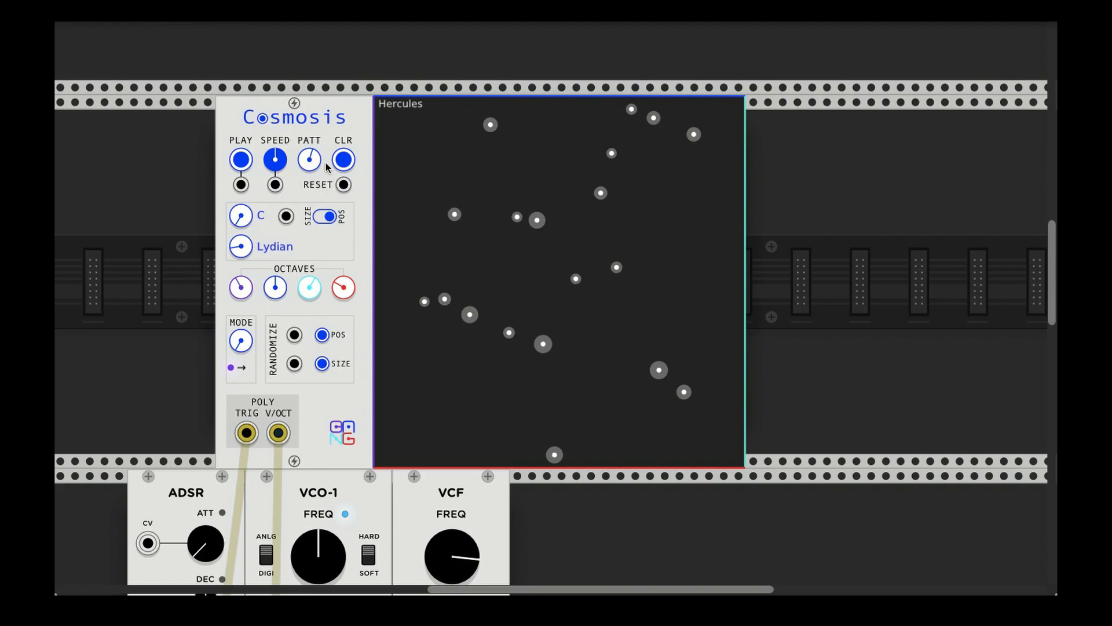
mouse_move(240, 246)
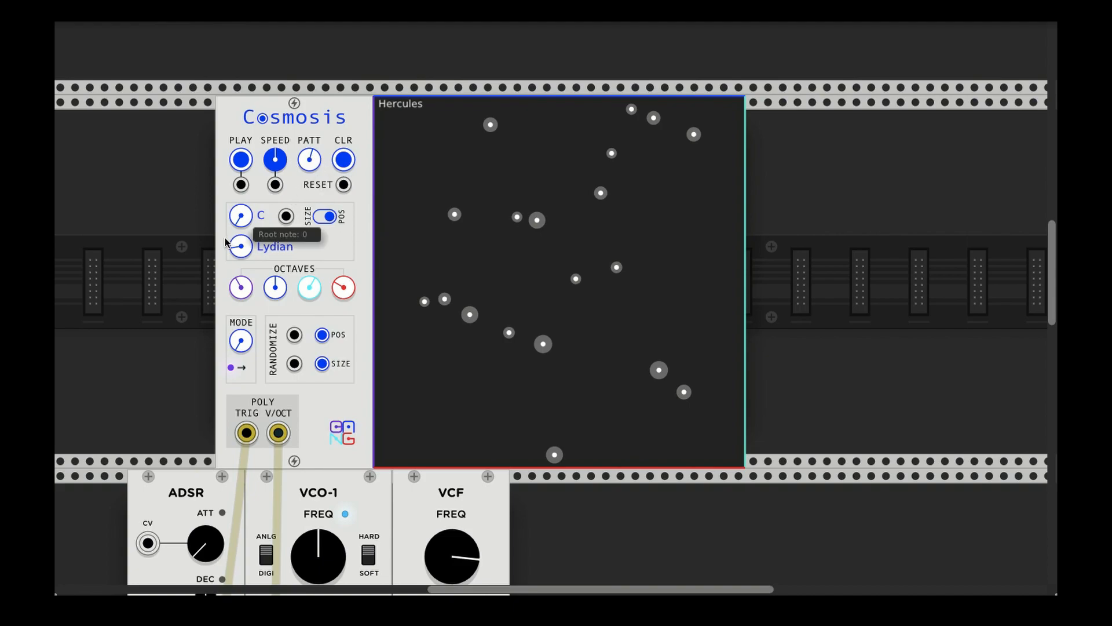
mouse_move(241, 341)
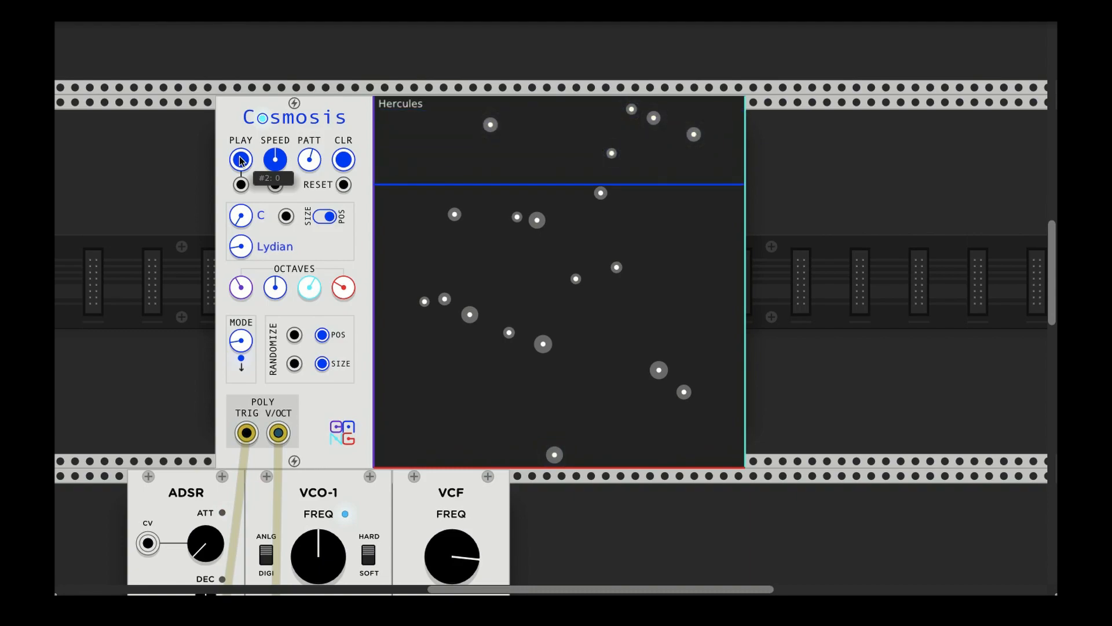
Play the top-to-bottom sweep across the Hercules field
click(240, 158)
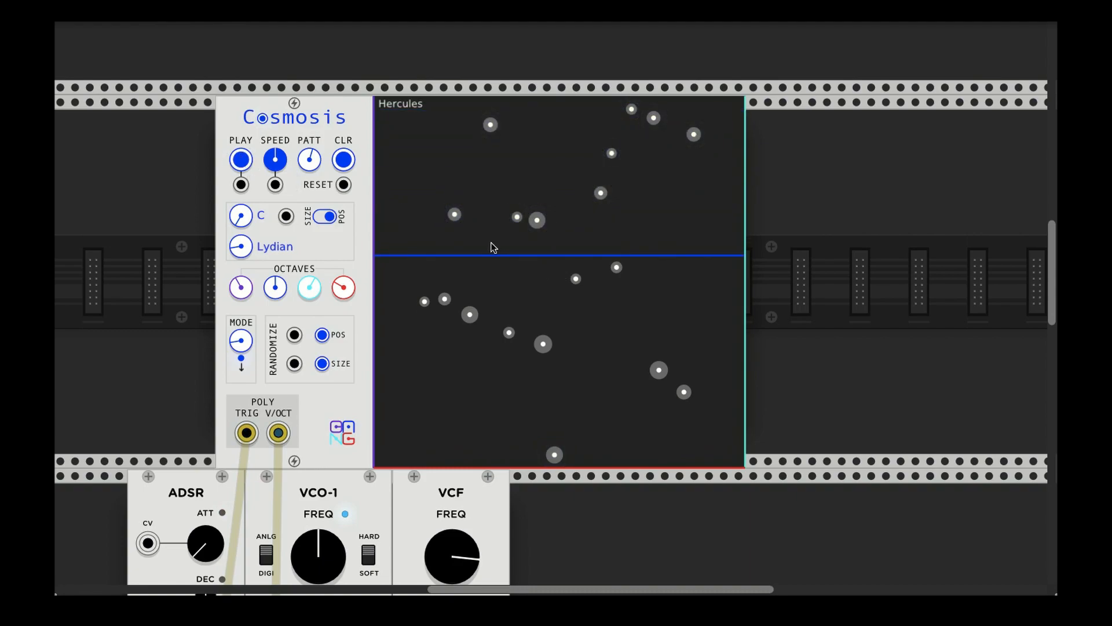
mouse_move(660, 151)
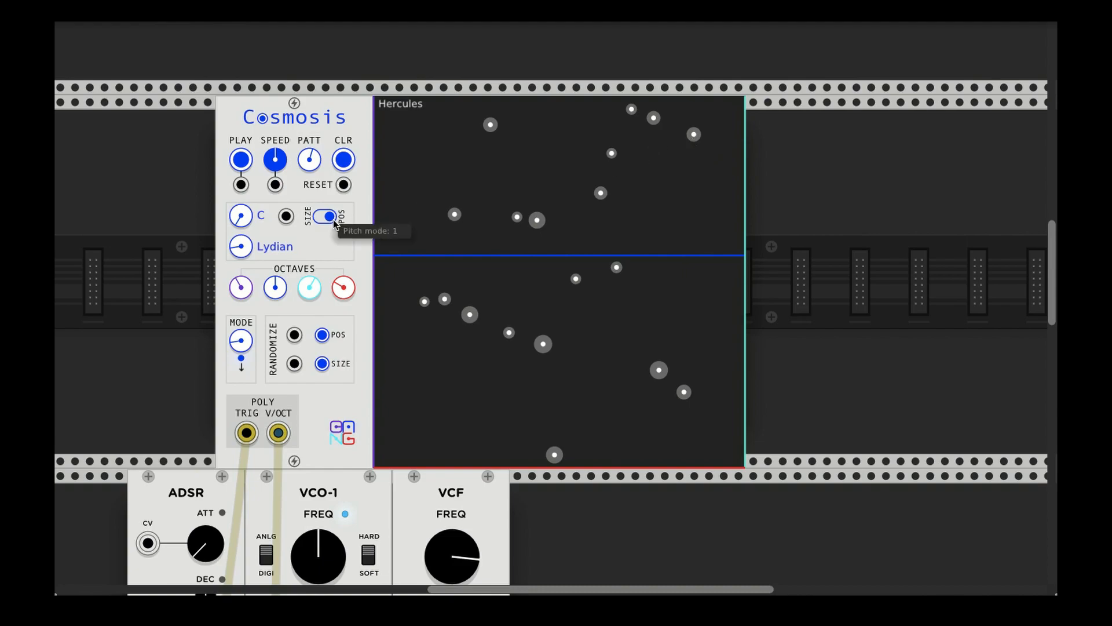
mouse_move(622, 135)
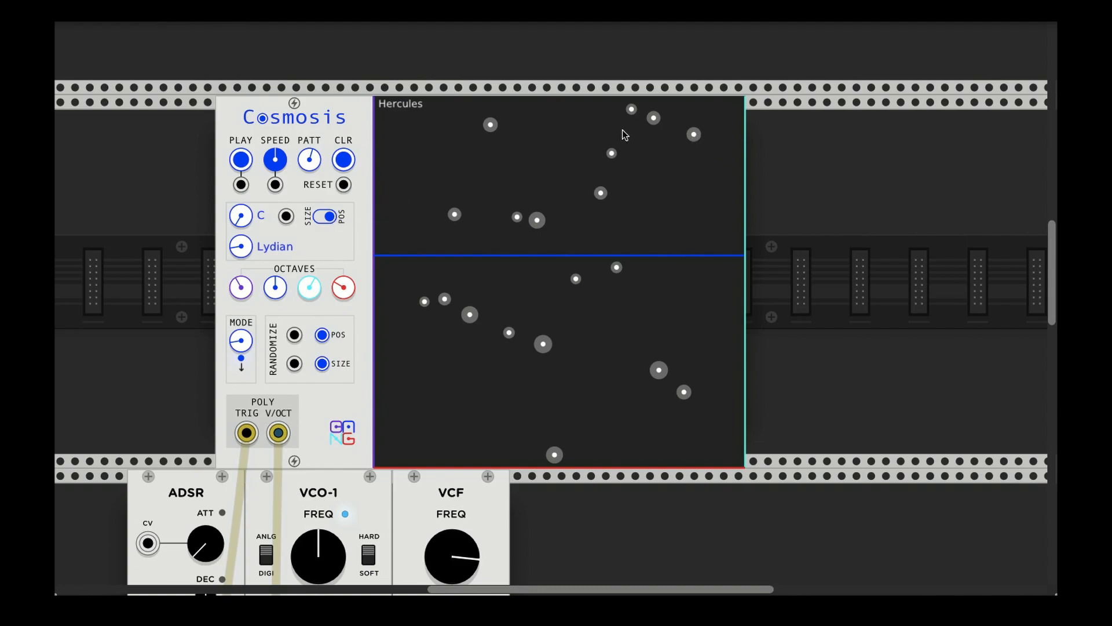
mouse_move(495, 134)
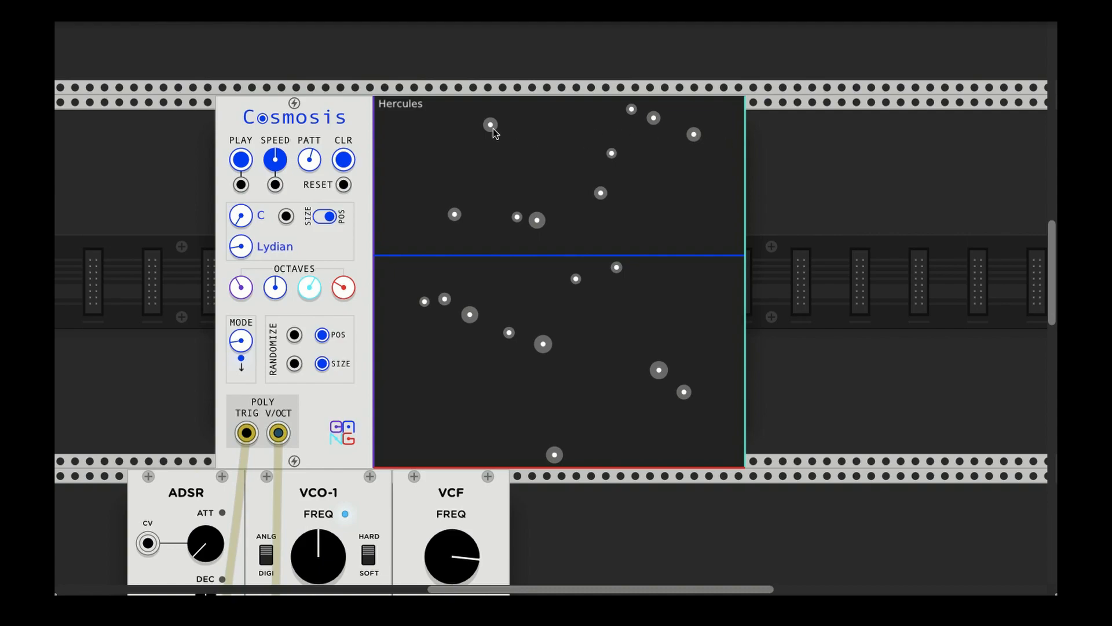
mouse_move(702, 138)
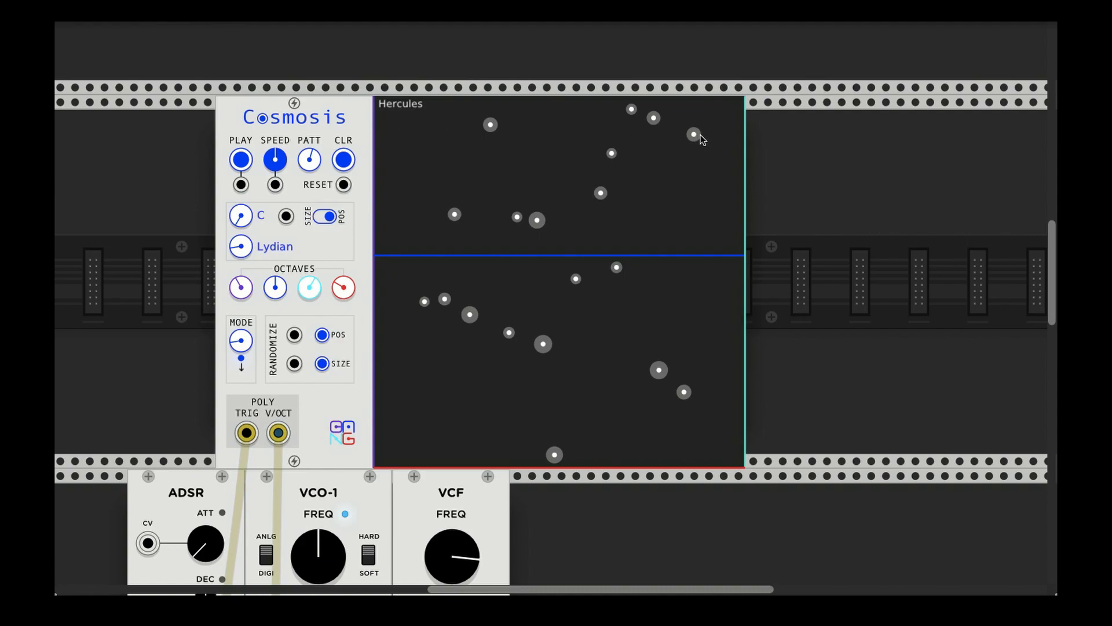
mouse_move(392, 137)
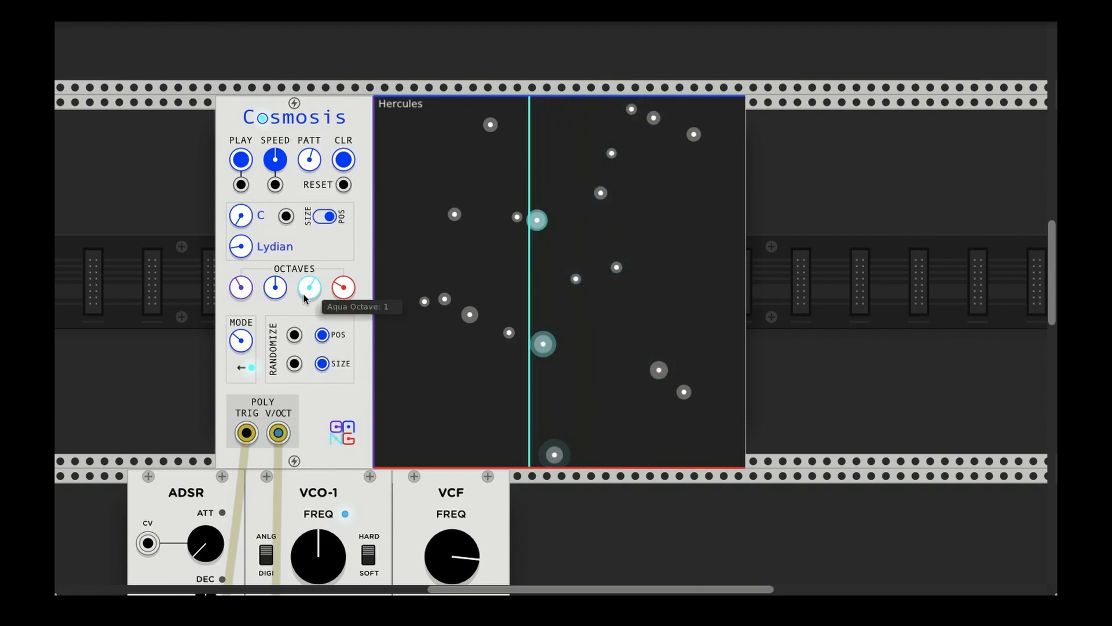
mouse_move(222, 203)
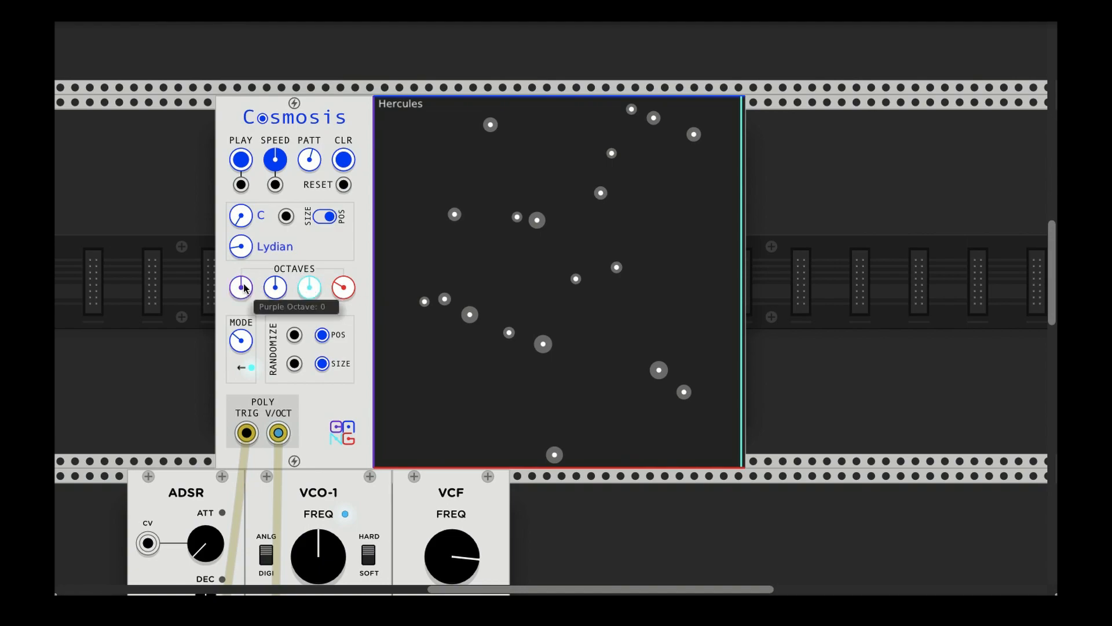
mouse_move(231, 335)
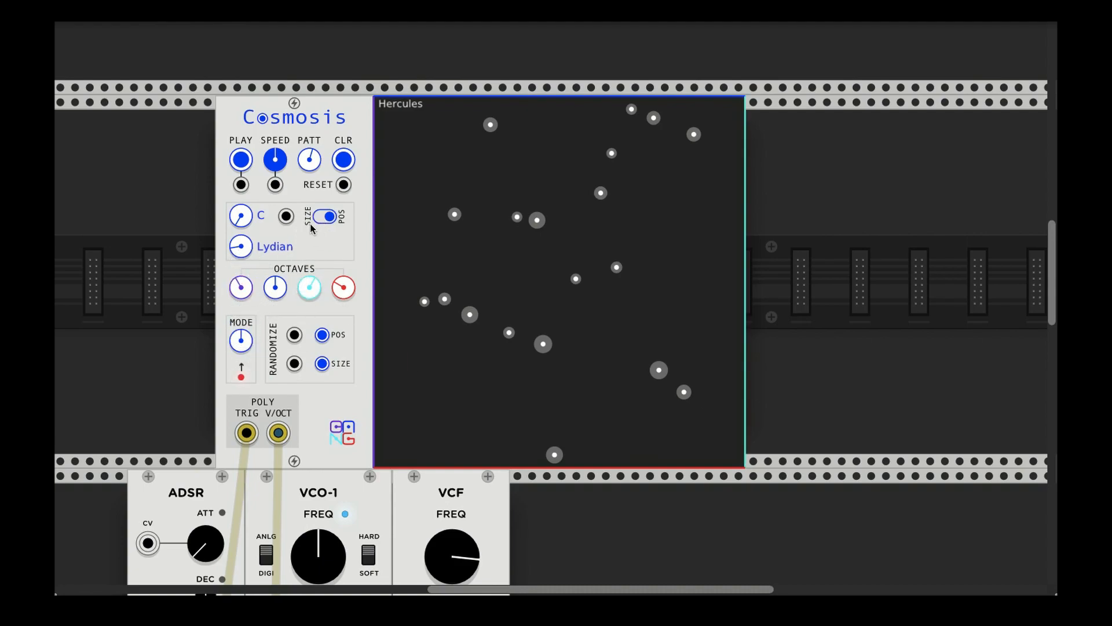
Start the bottom-to-top sweep and restart it from the bottom
click(241, 158)
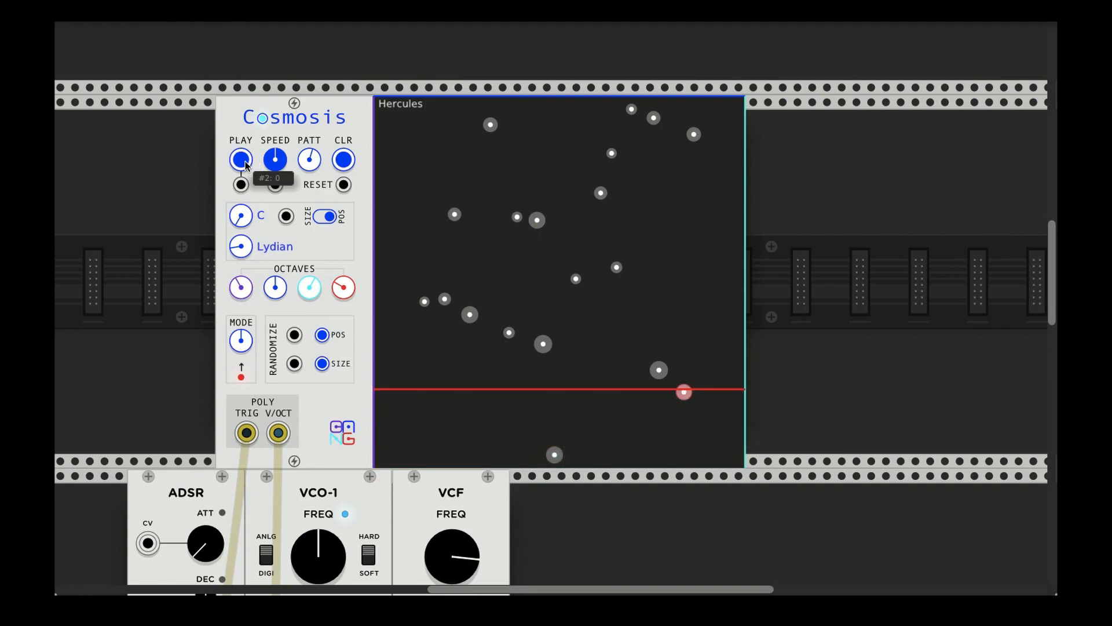
click(343, 287)
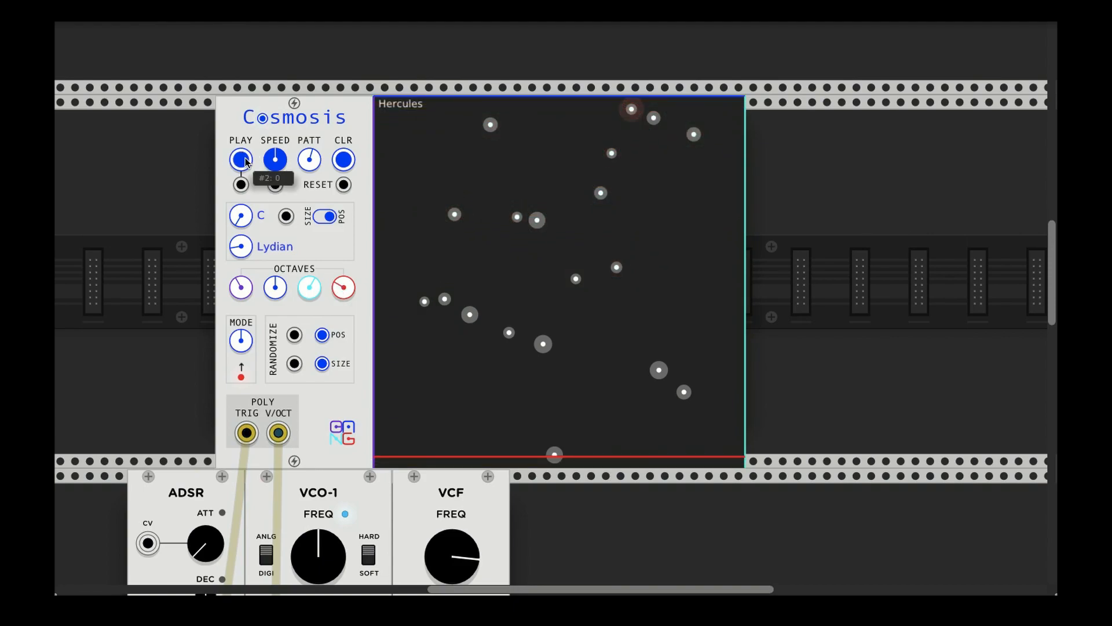
mouse_move(276, 288)
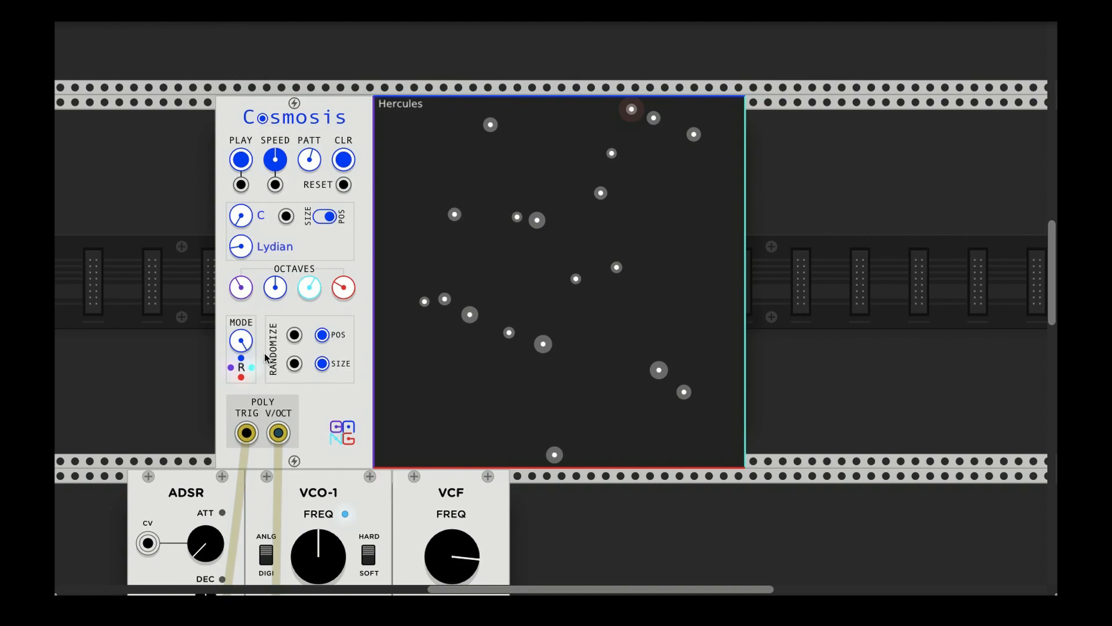
mouse_move(240, 286)
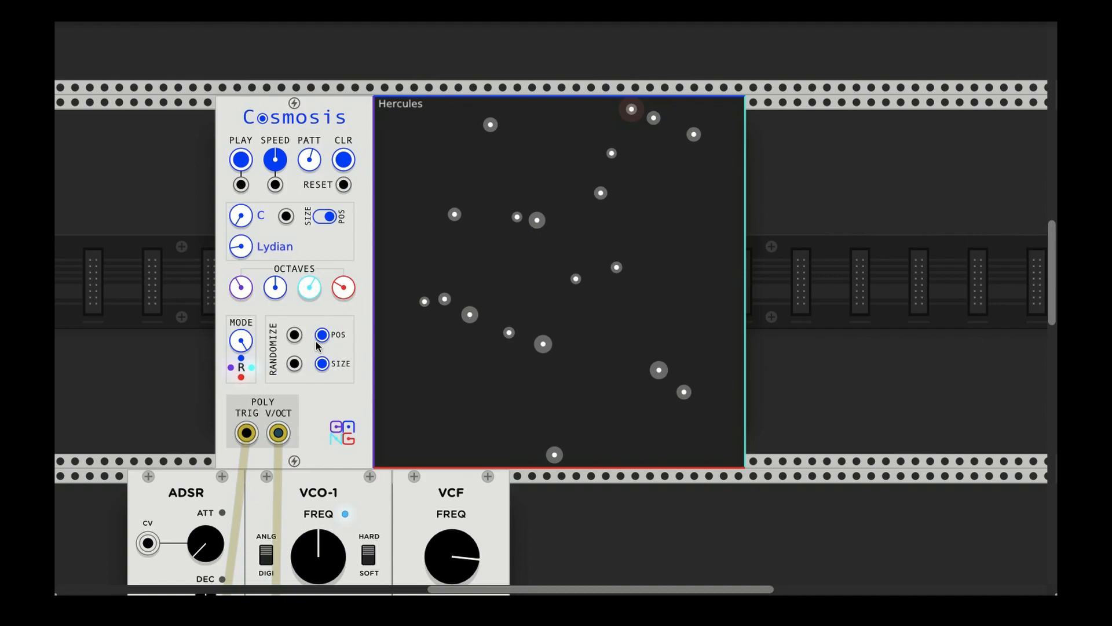
mouse_move(321, 335)
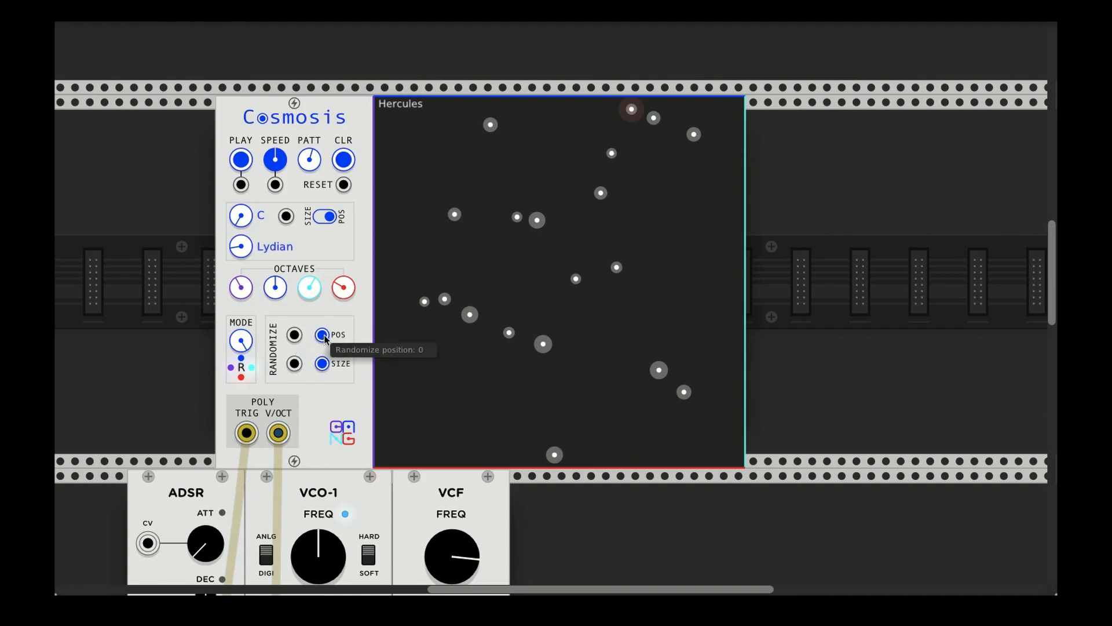
Randomize the Hercules star positions and sizes several times
click(321, 334)
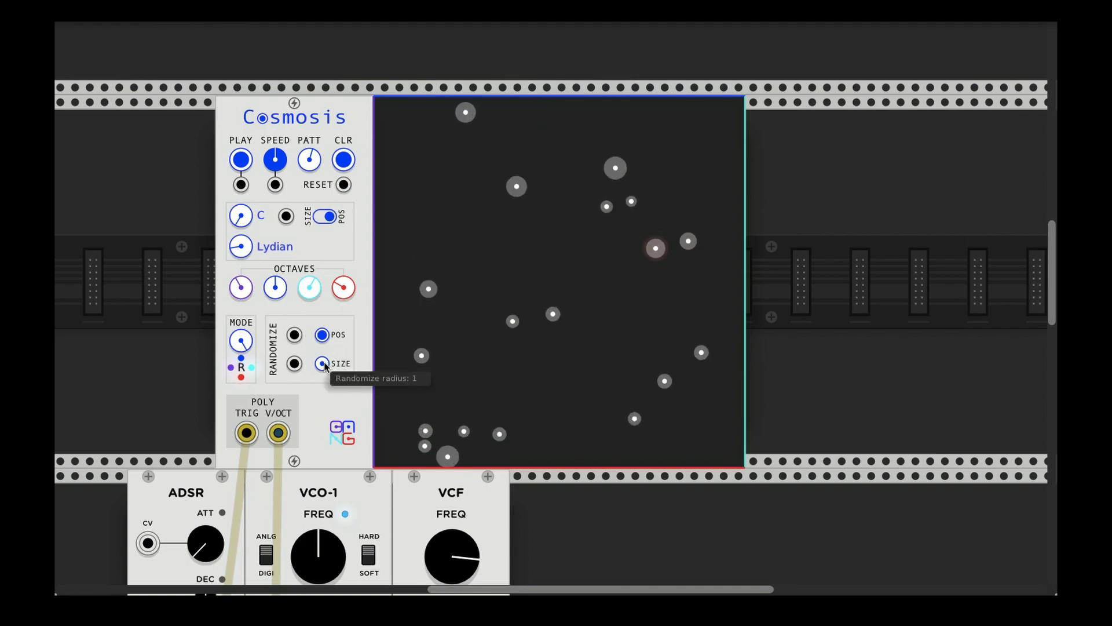
click(321, 334)
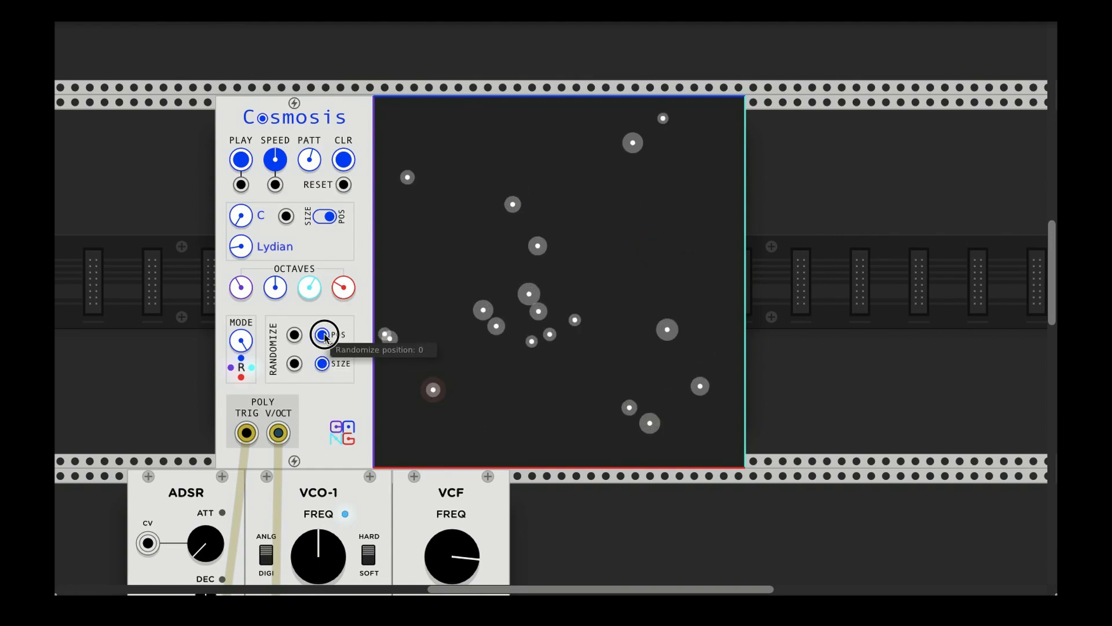
click(323, 334)
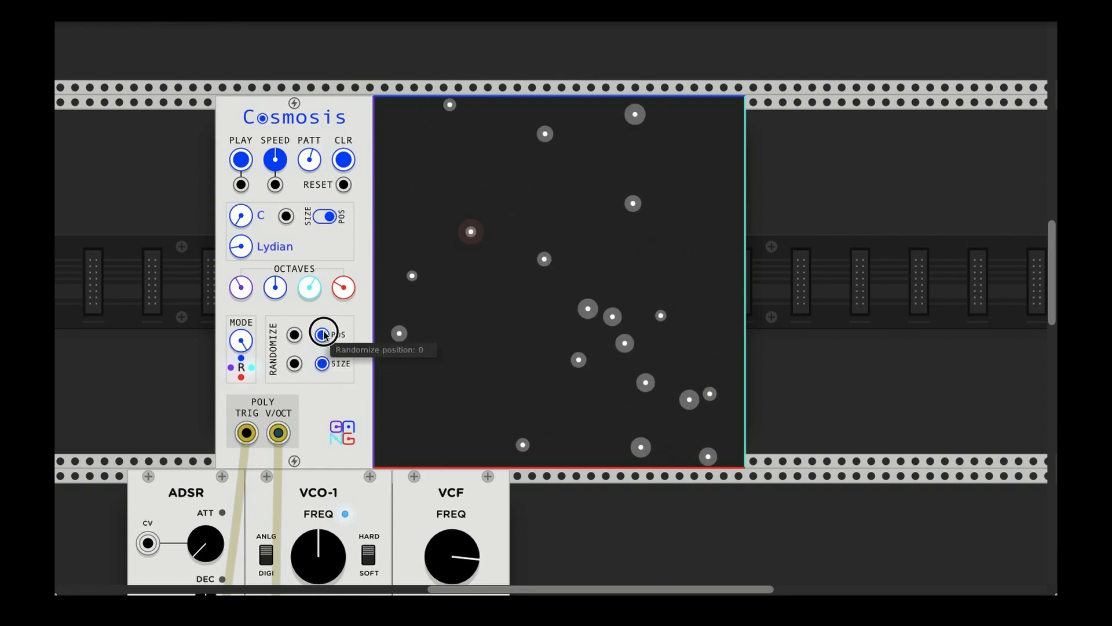
click(323, 333)
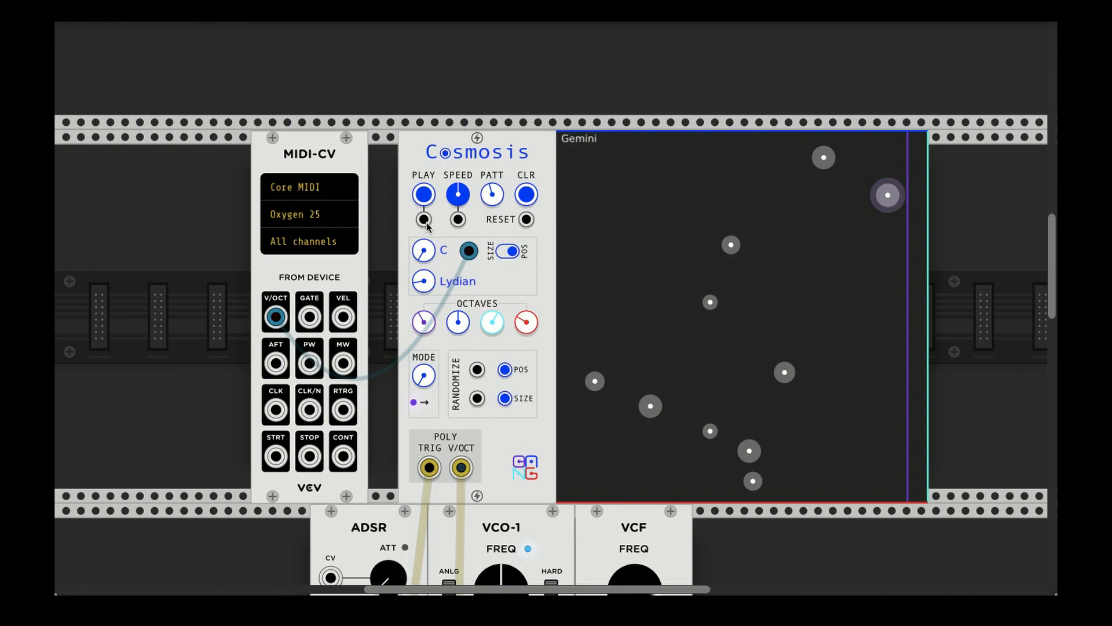
mouse_move(423, 324)
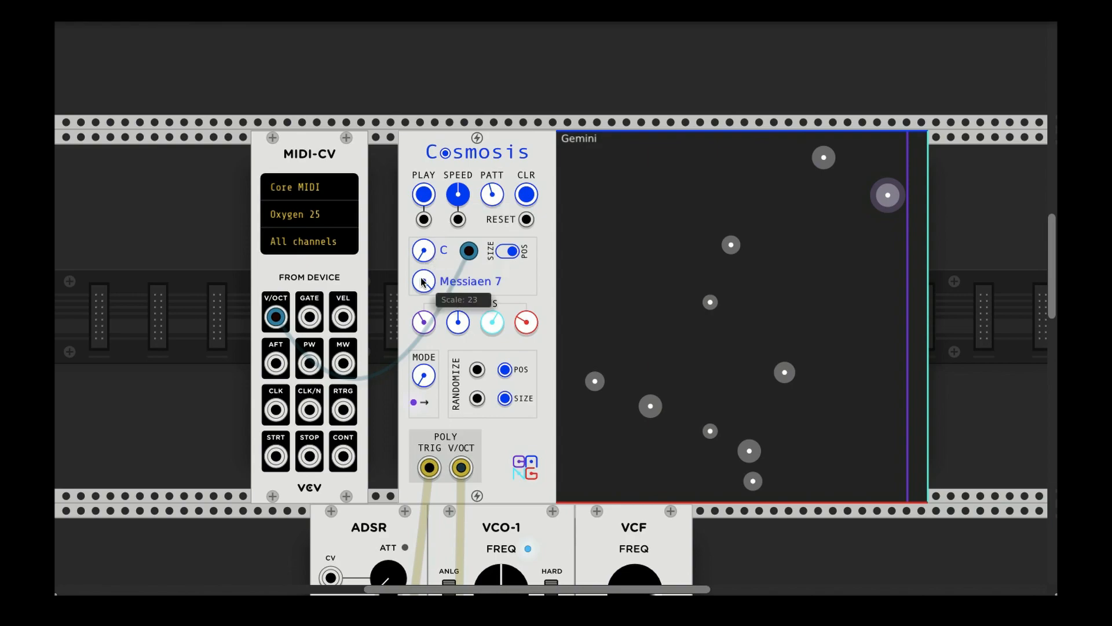
Set the Cosmosis scale to Raw Volts
click(423, 280)
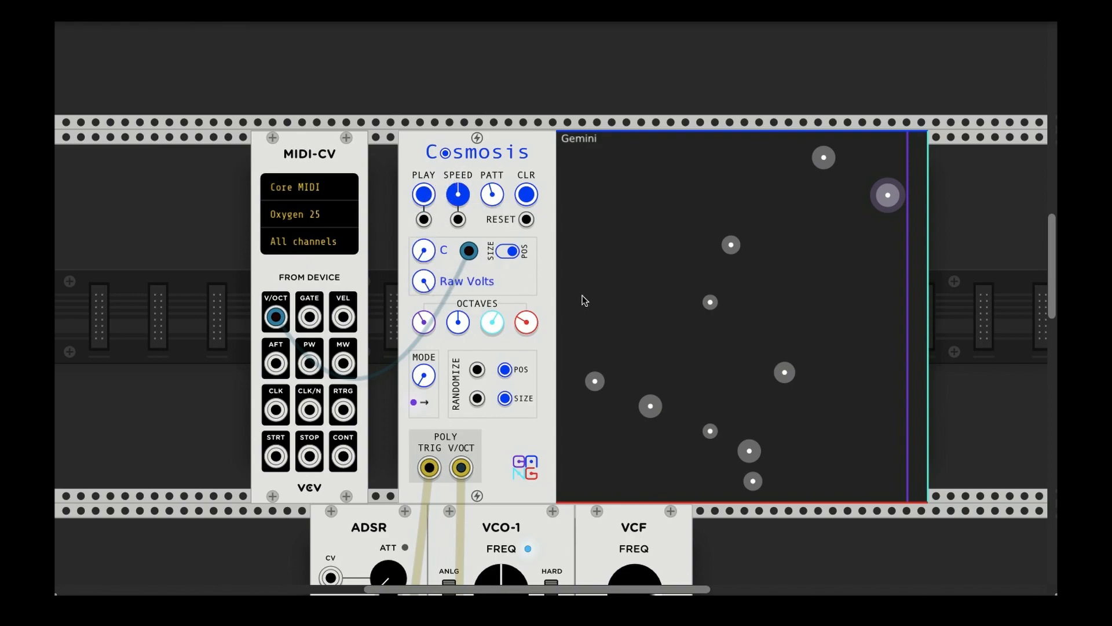
mouse_move(757, 489)
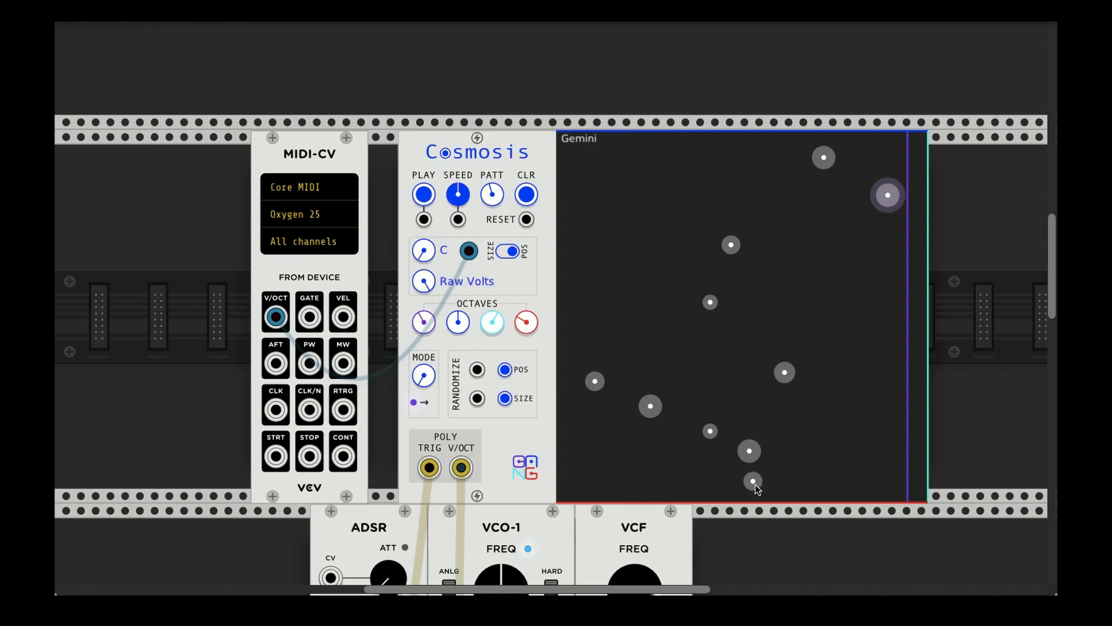
mouse_move(744, 374)
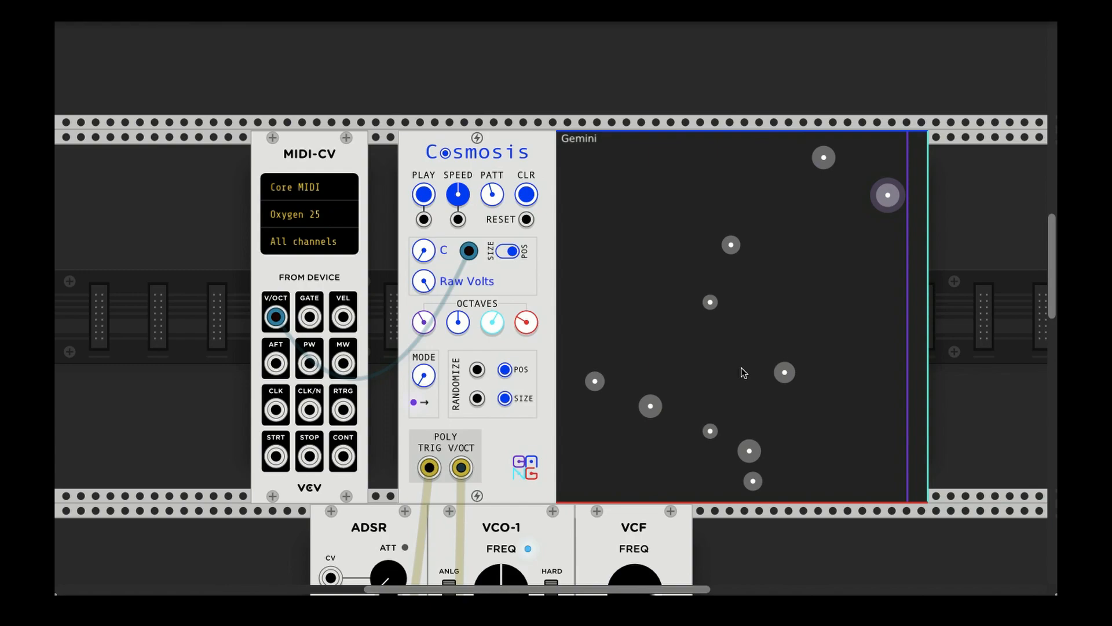
mouse_move(571, 158)
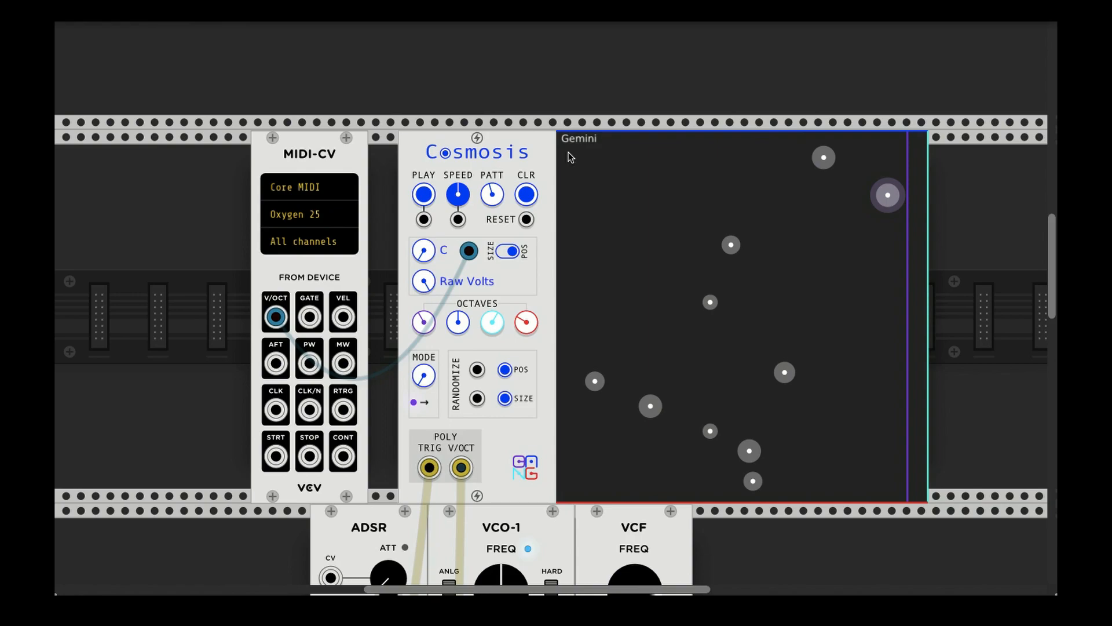
mouse_move(511, 160)
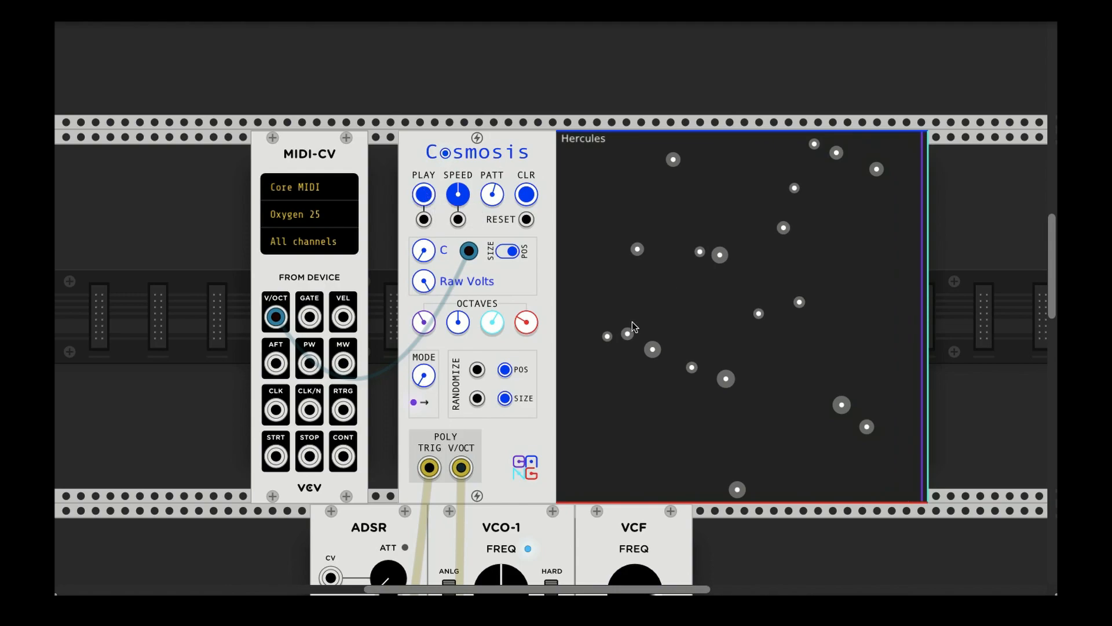
mouse_move(630, 328)
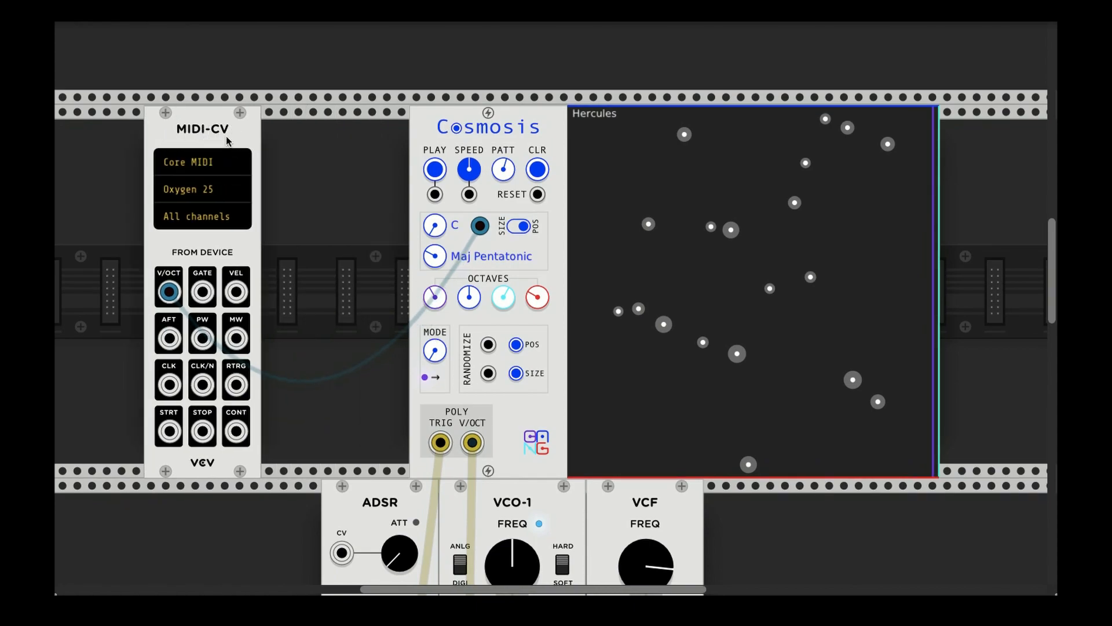
Place LFO-2 beside Cosmosis and patch its output into the SPEED CV input
drag(170, 290, 472, 224)
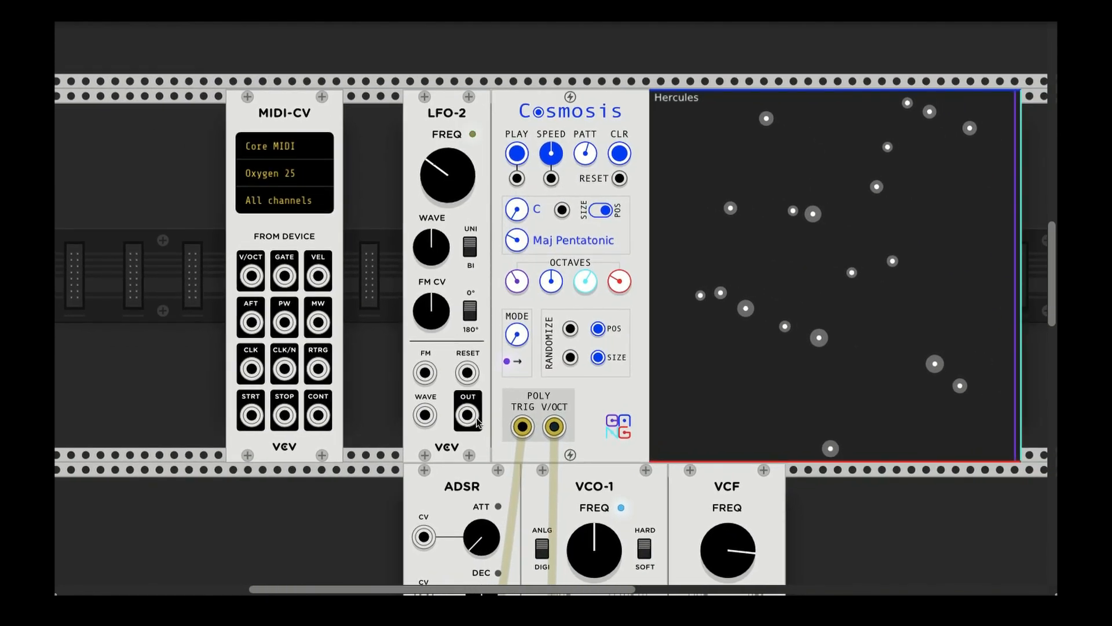
drag(467, 414, 551, 178)
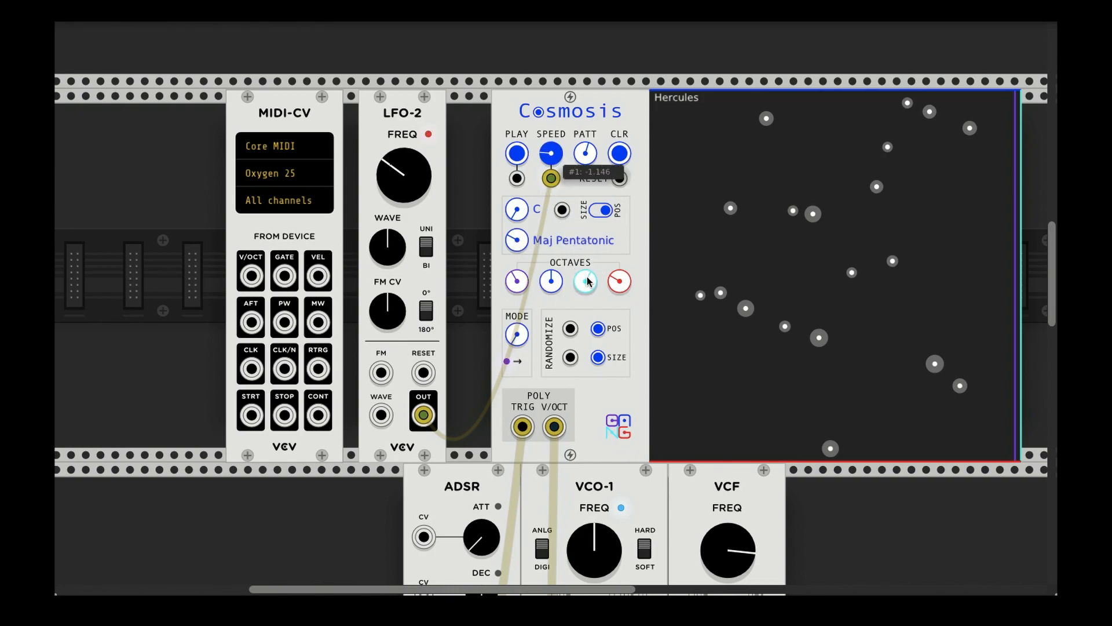
click(517, 153)
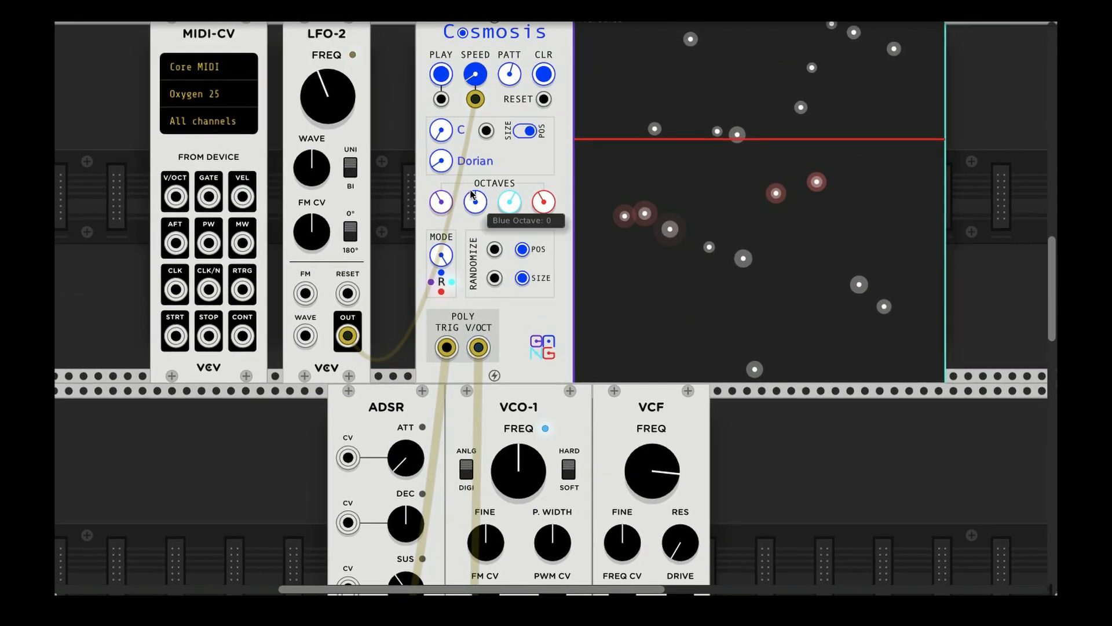
Route Cosmosis's POLY V/OCT output to the VCF FREQ CV input
scroll(down, 3)
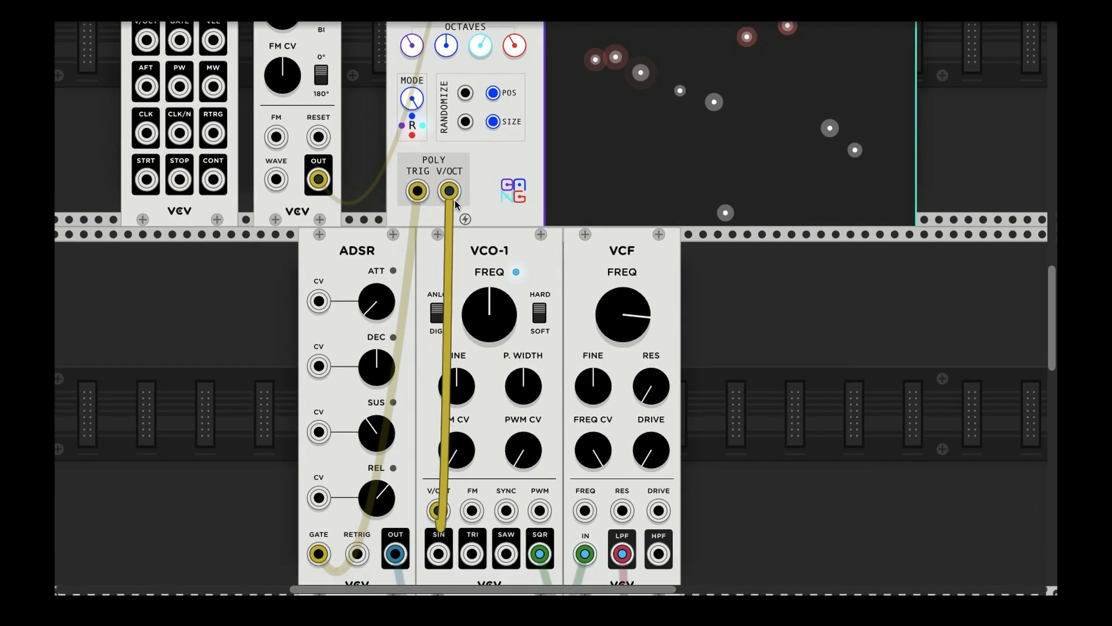
drag(450, 190, 526, 435)
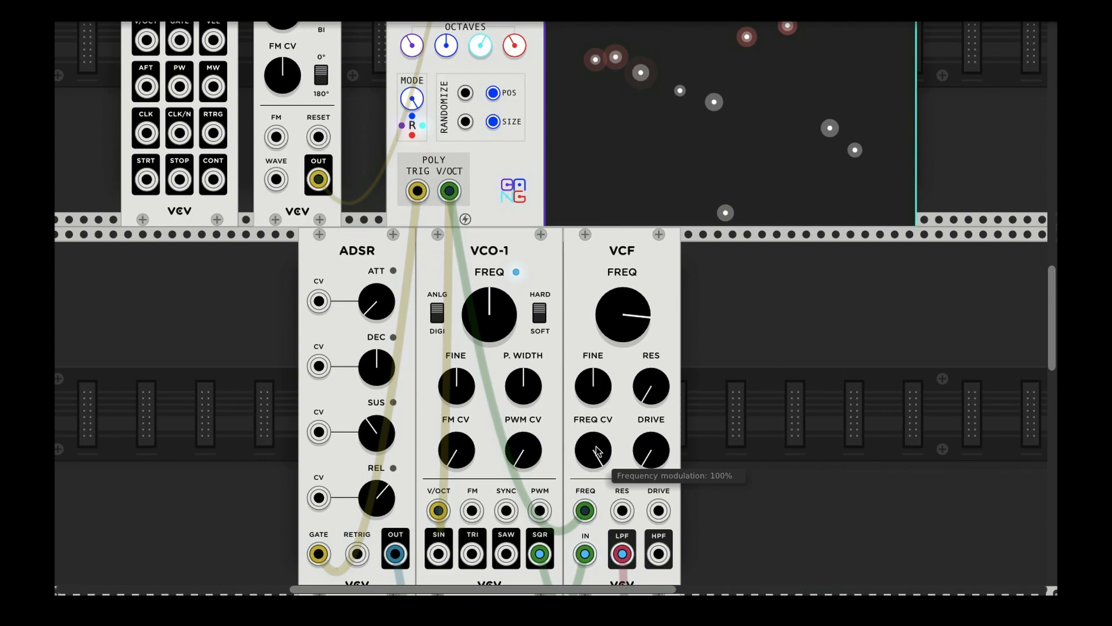
mouse_move(645, 480)
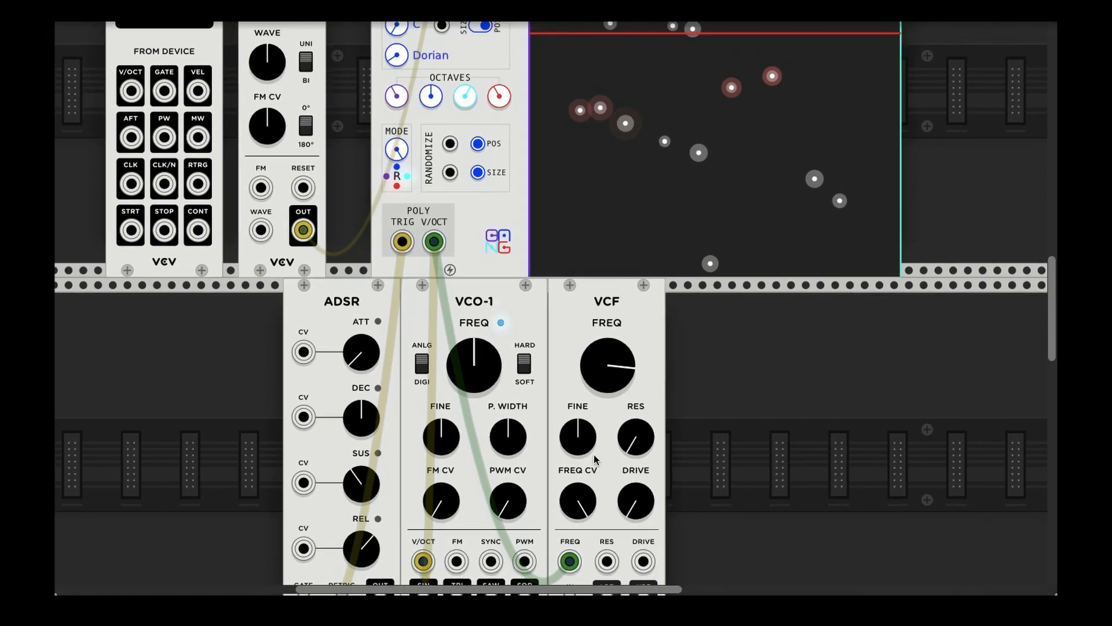
scroll(down, 3)
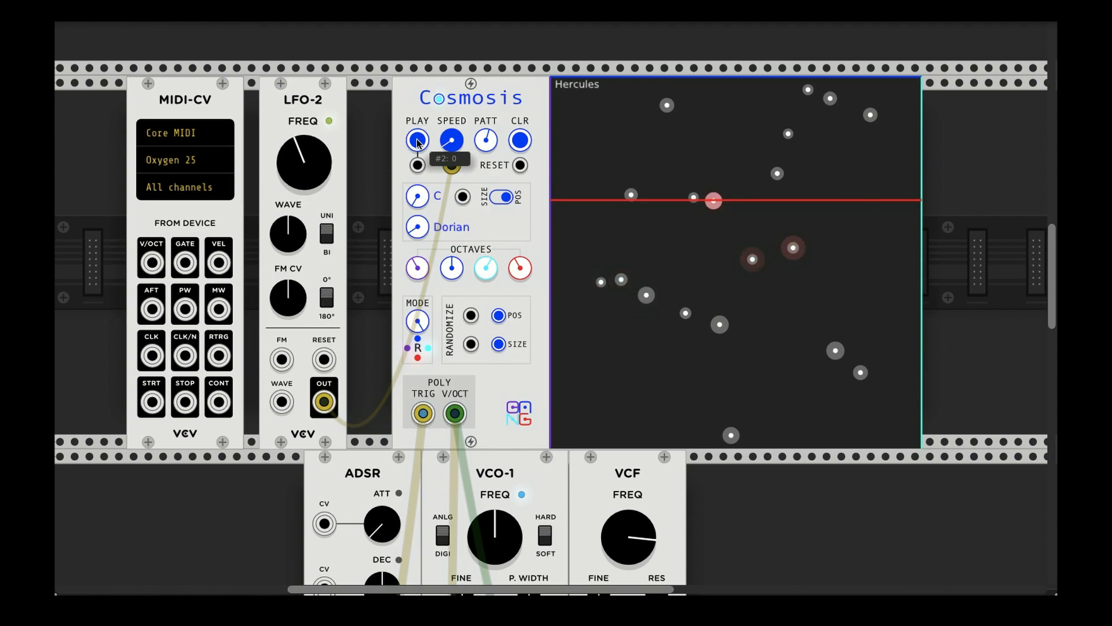
Toggle playback, set the scale to Raw Volts and step through two constellation patterns
click(417, 141)
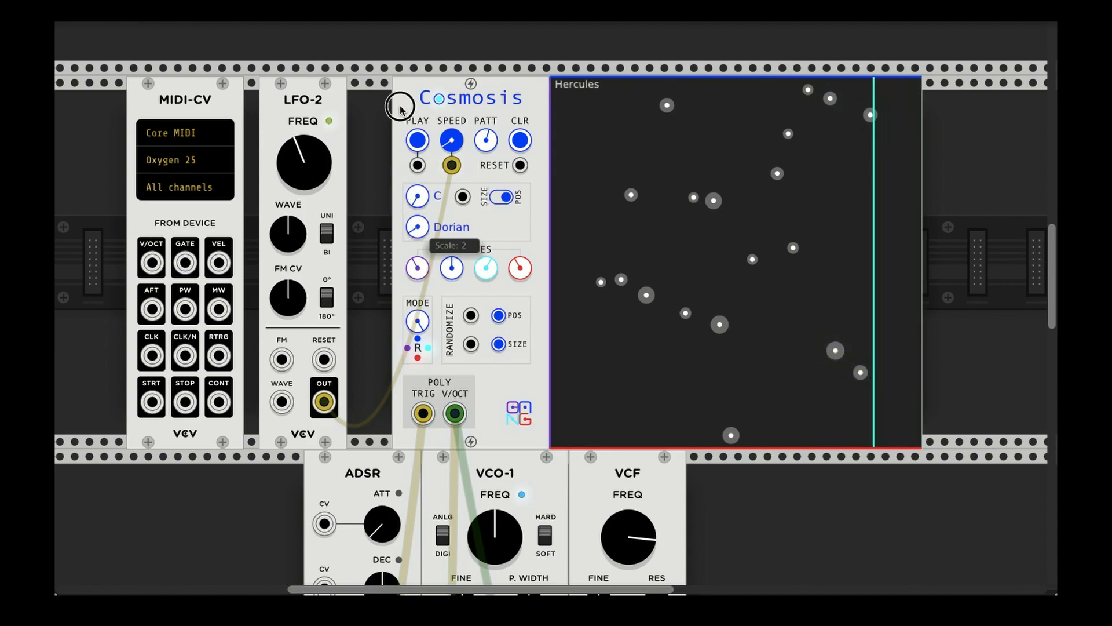
click(417, 227)
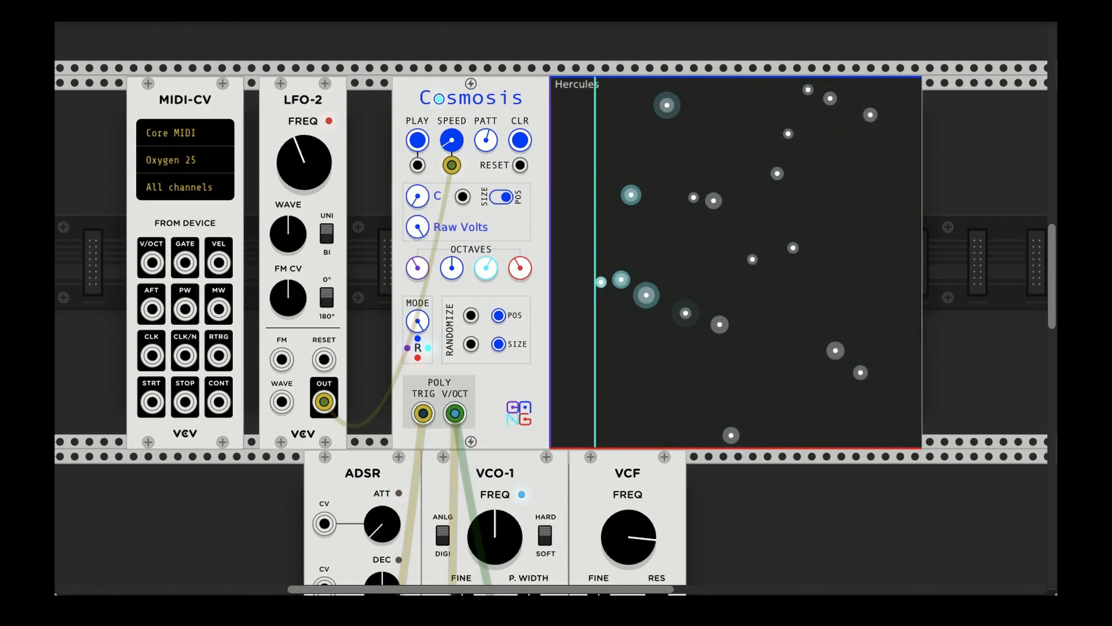
click(486, 140)
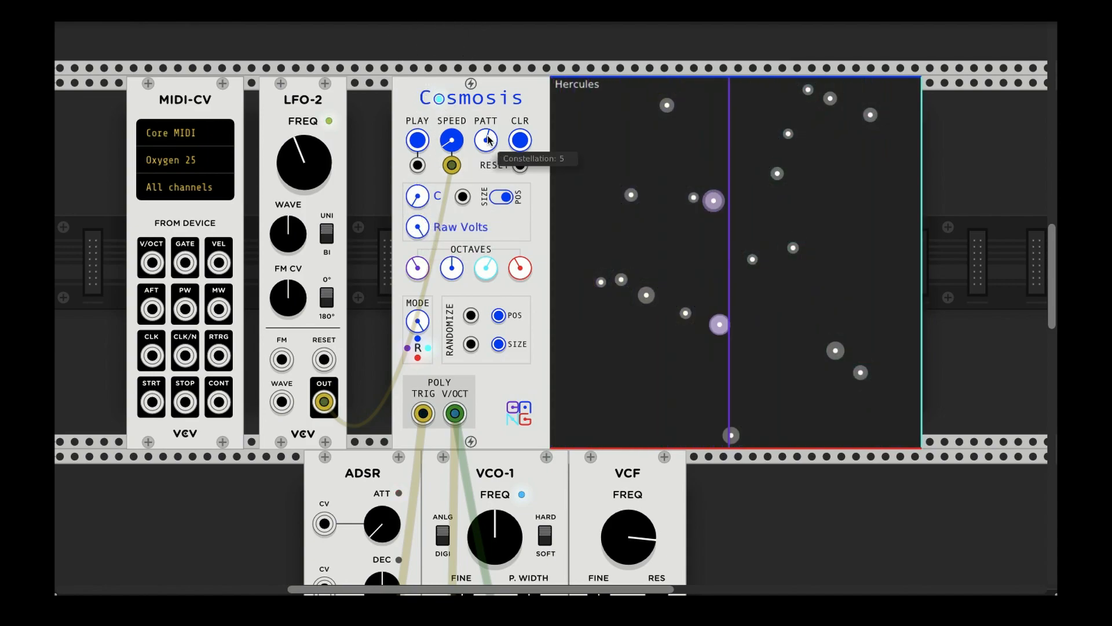
click(486, 141)
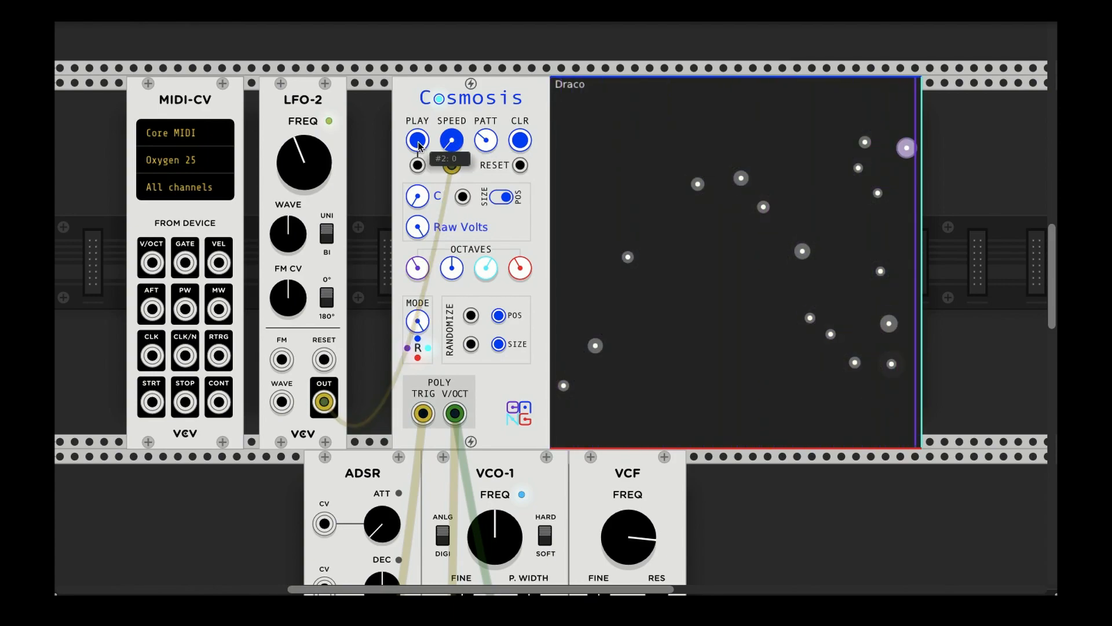
Clear all stars from the display and flip the SIZE/POS pitch switch
click(519, 140)
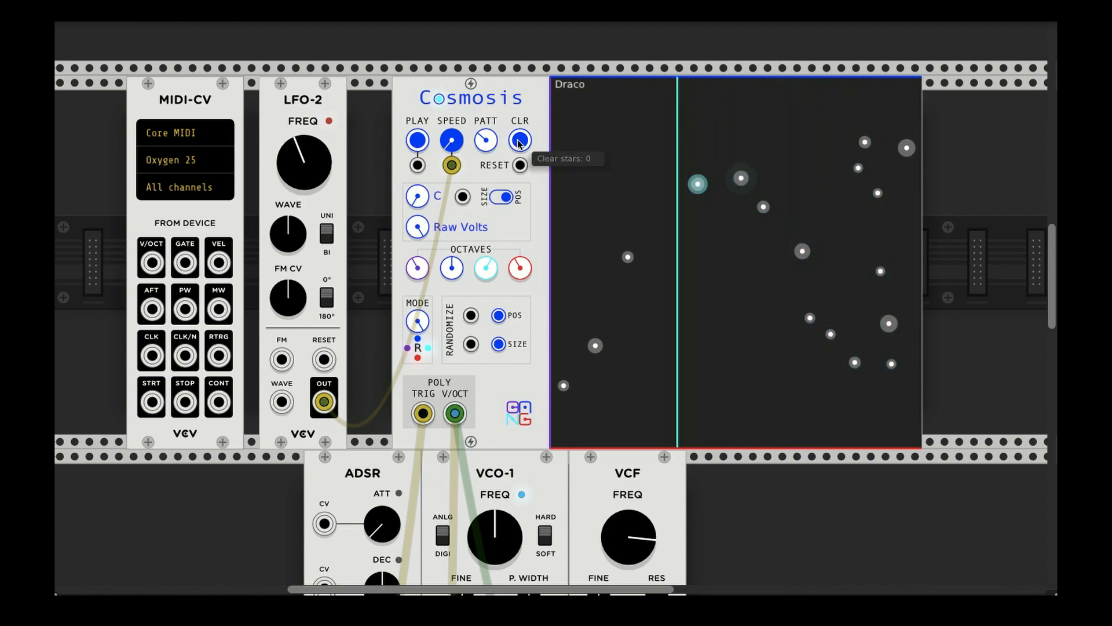
click(519, 140)
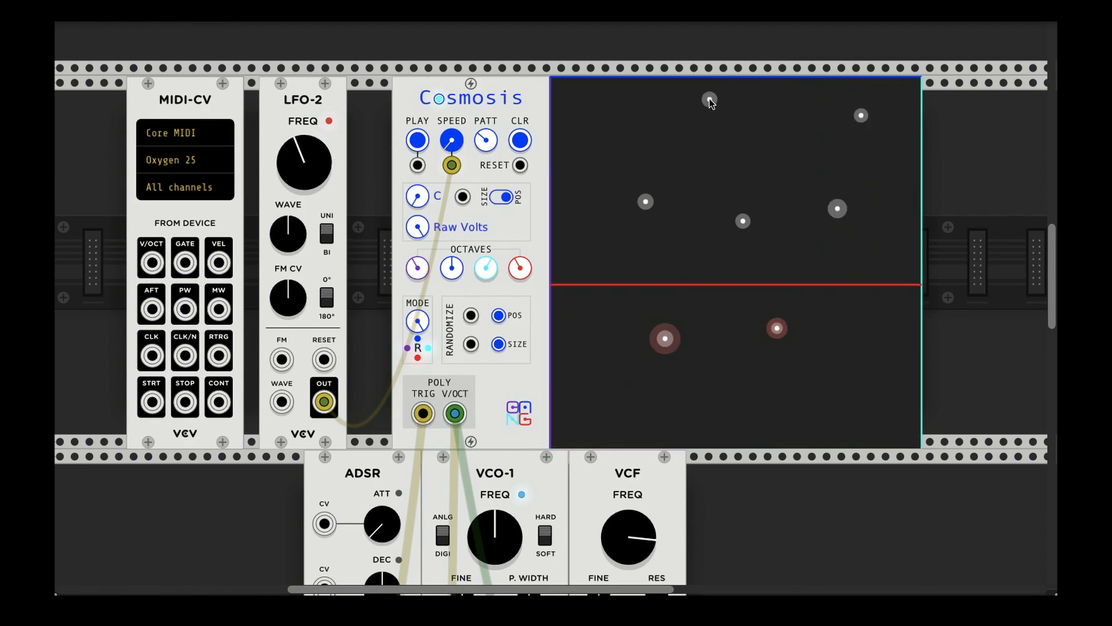
click(504, 197)
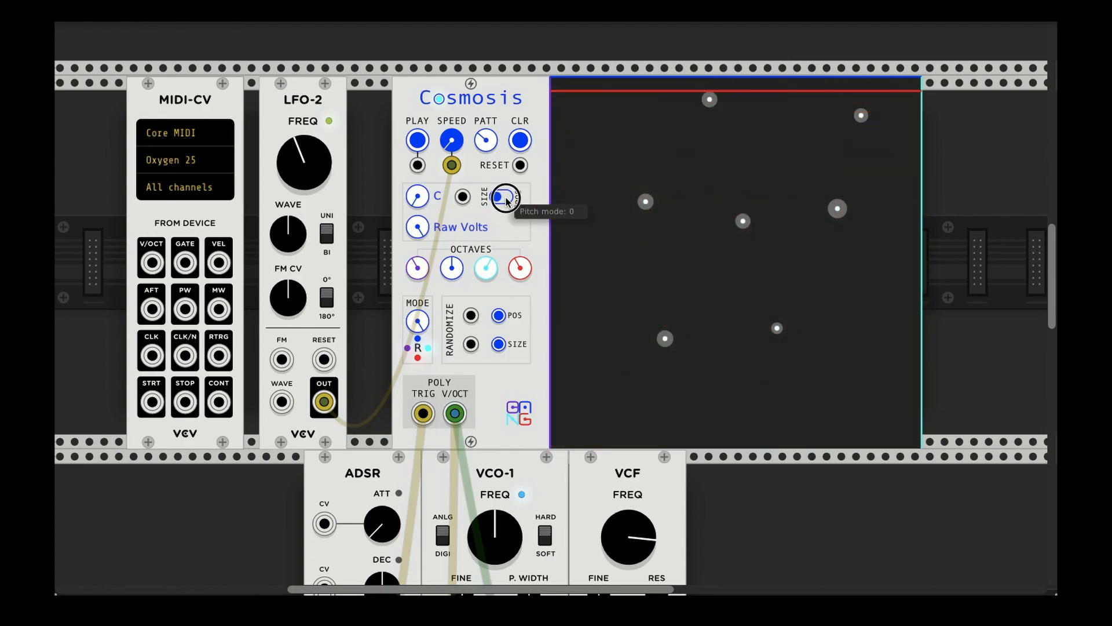